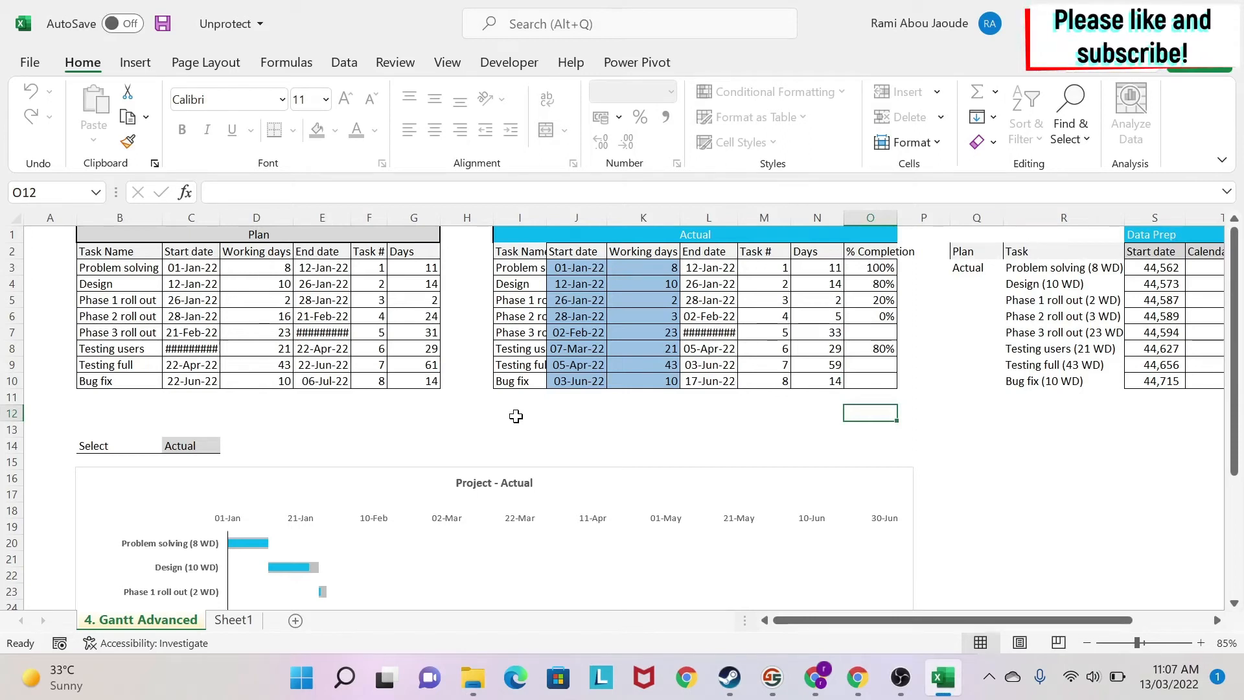
mouse_move(551, 433)
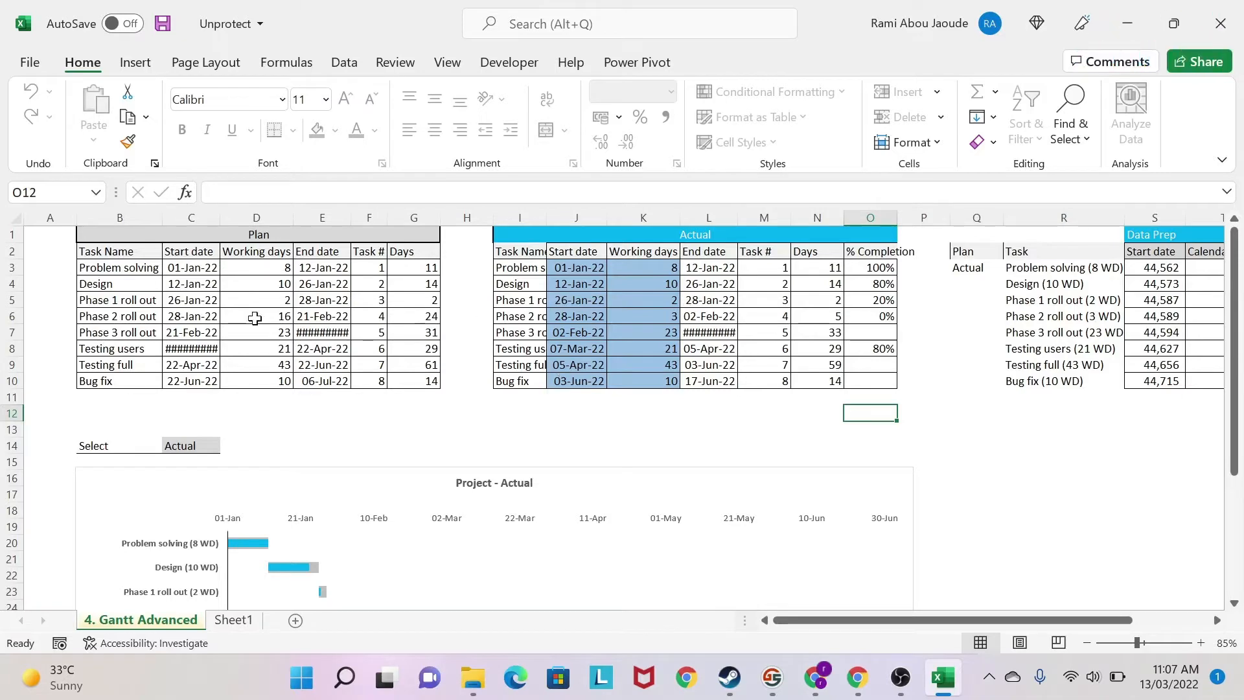
- Dismiss the protected-sheet warning, then turn on file name extensions in File Explorer
scroll(down, 3)
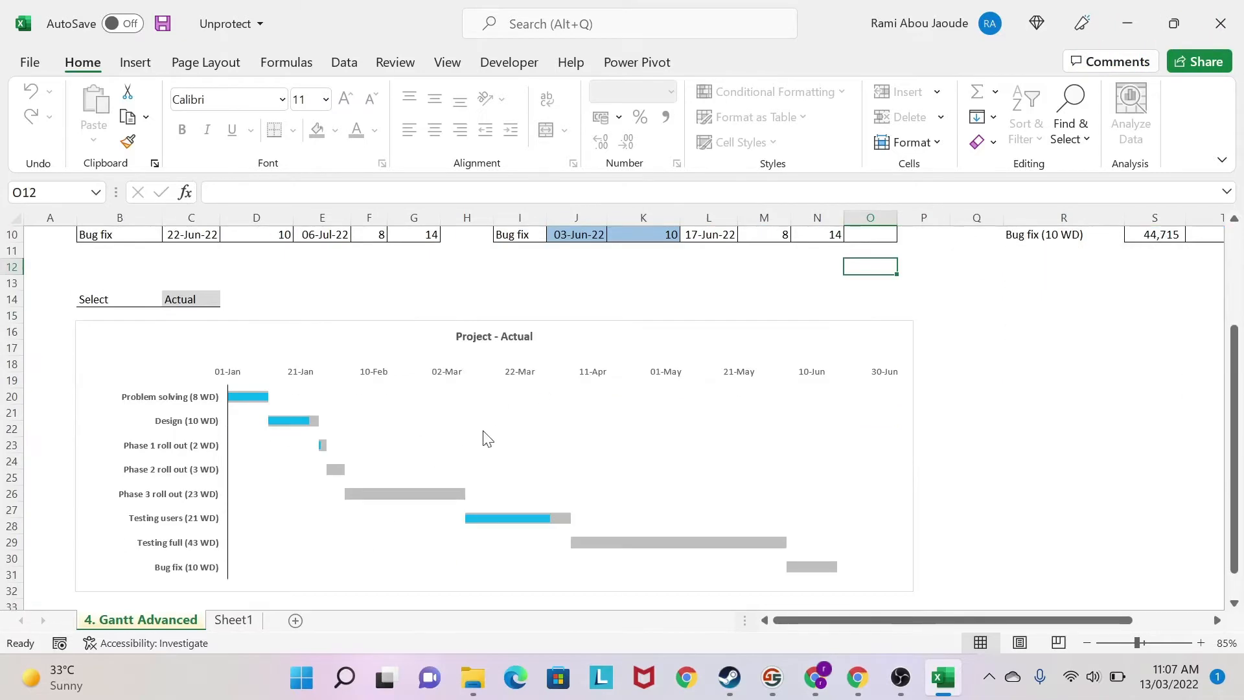
mouse_move(499, 429)
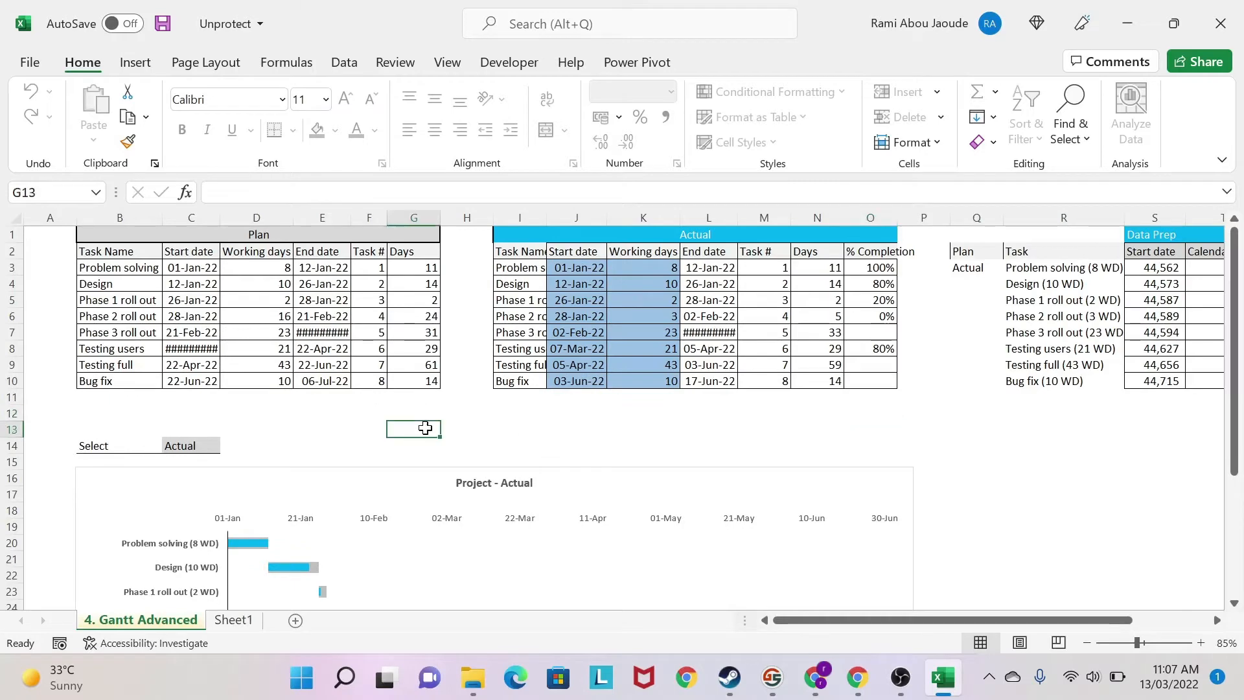
mouse_move(464, 326)
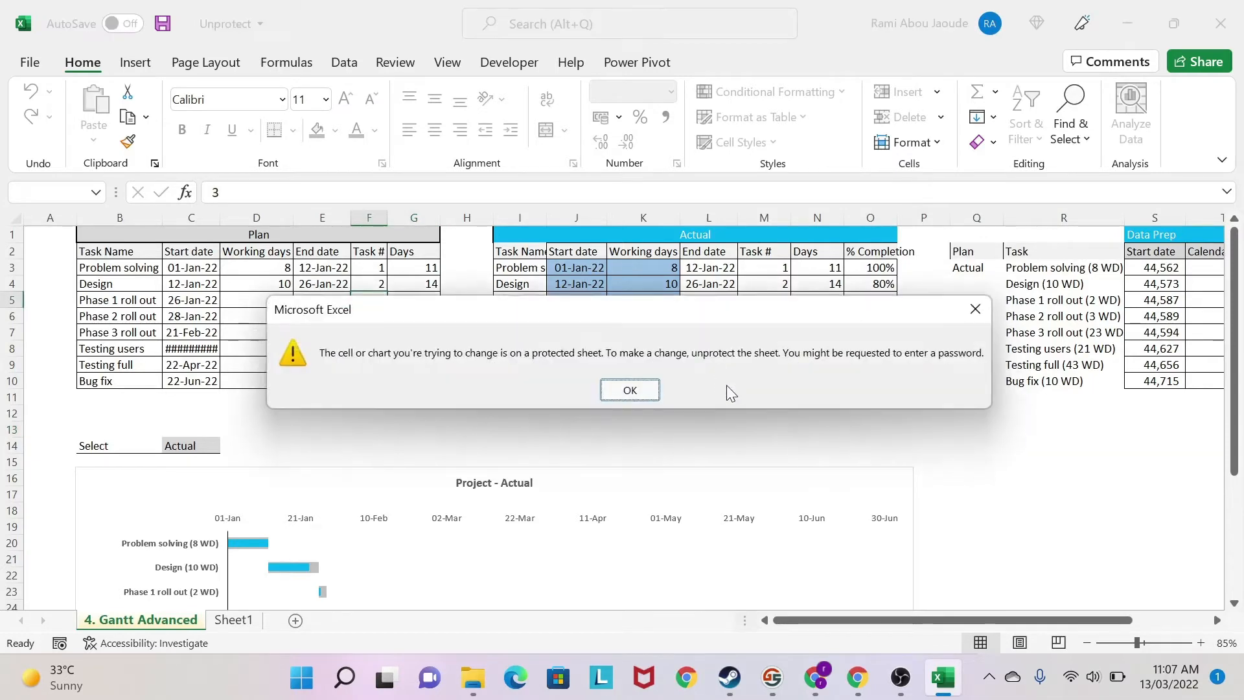
click(629, 390)
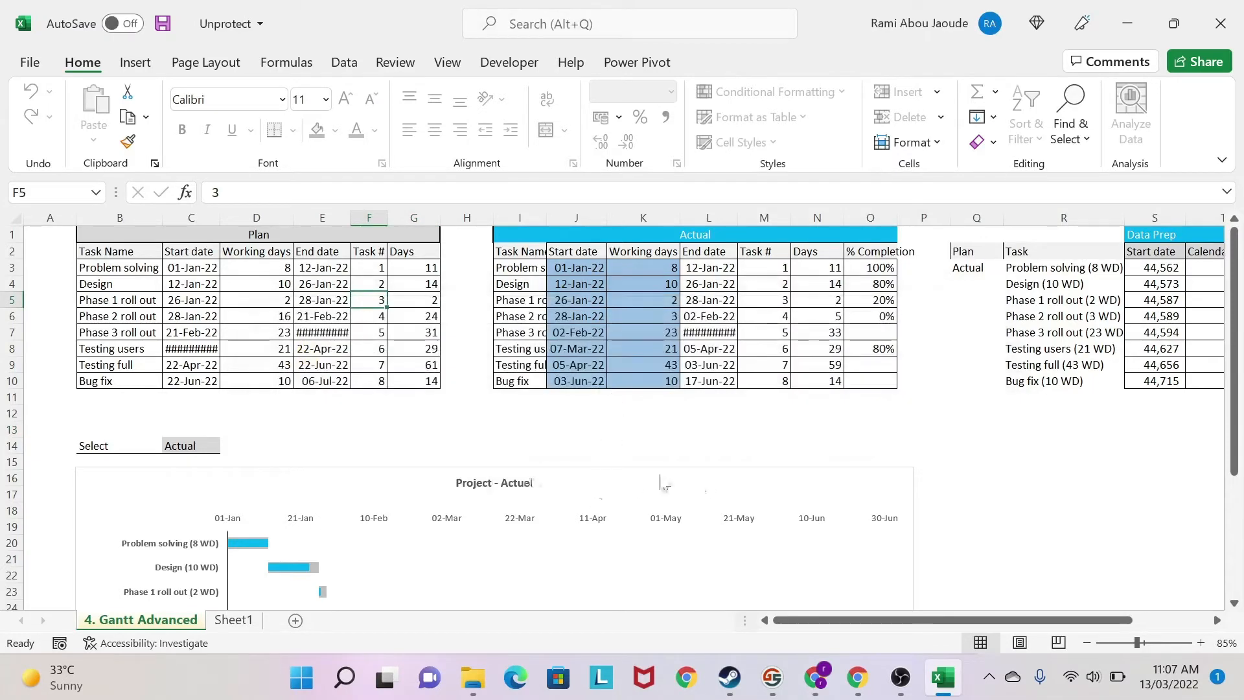
mouse_move(730, 488)
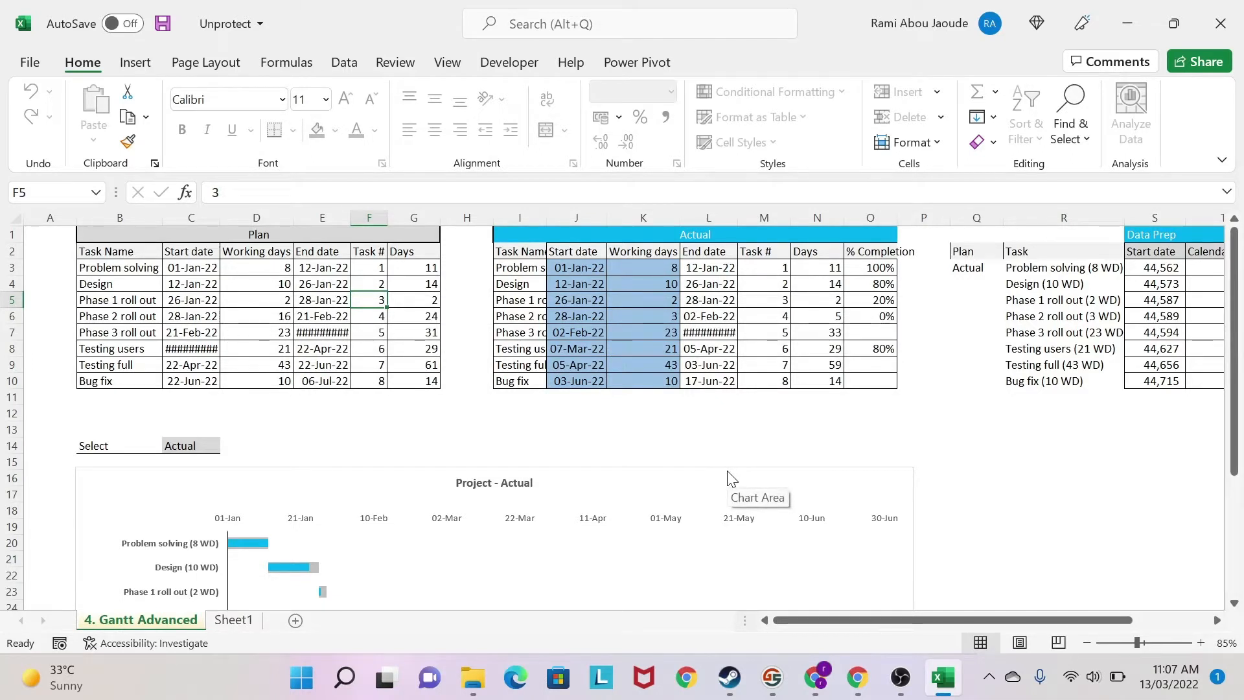
mouse_move(203, 389)
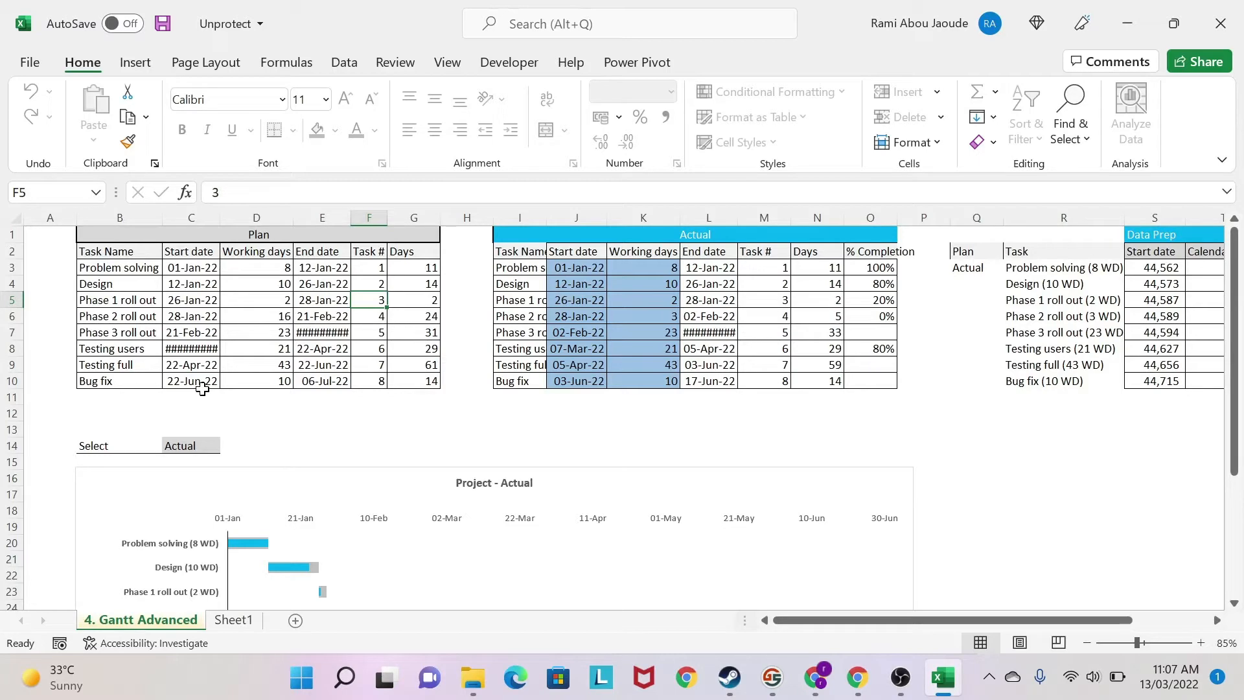
mouse_move(1224, 24)
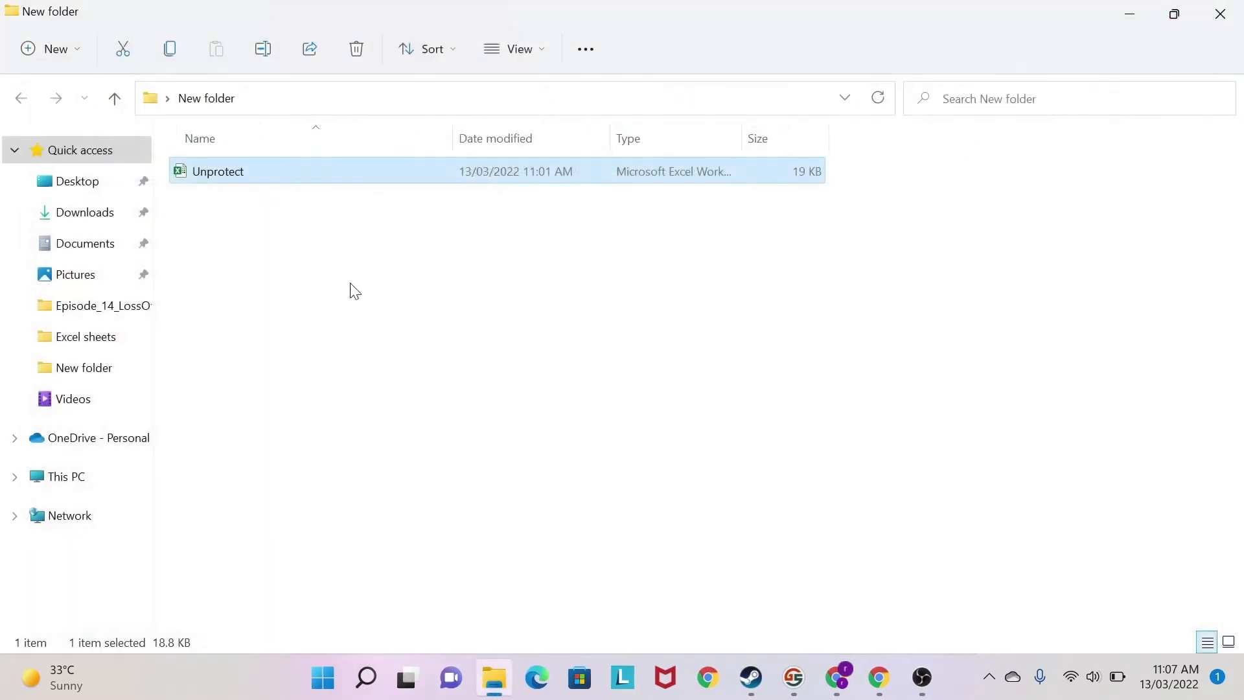
mouse_move(256, 183)
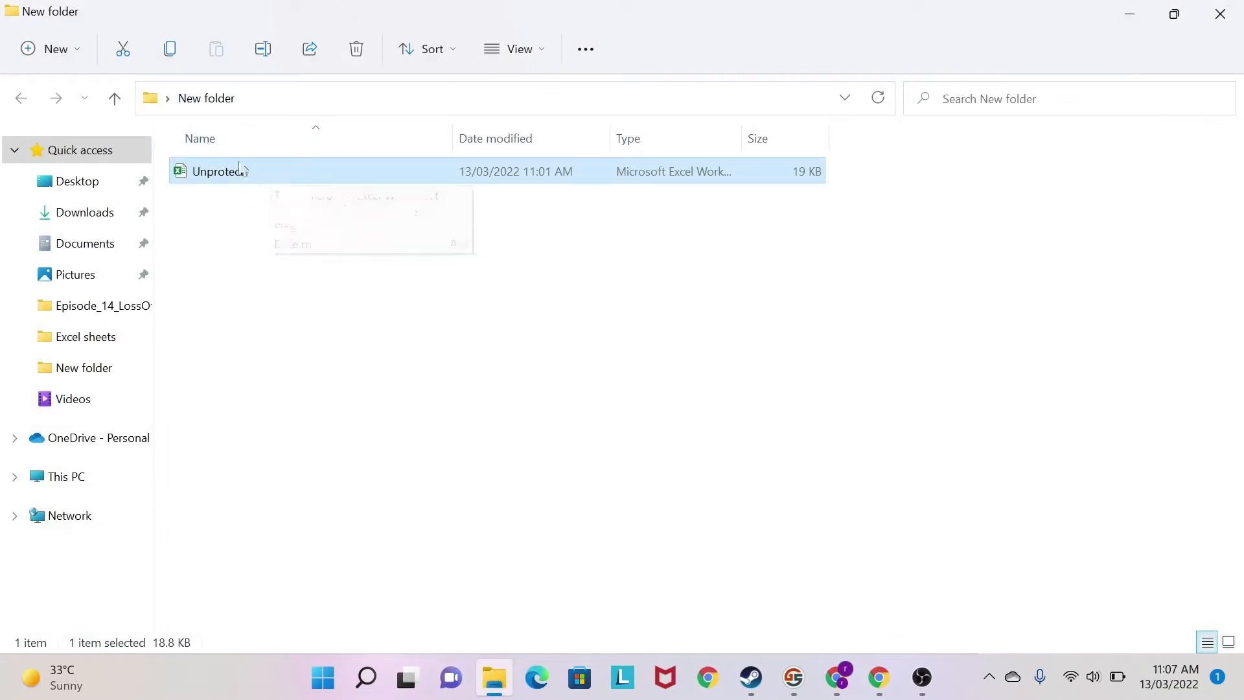
mouse_move(237, 171)
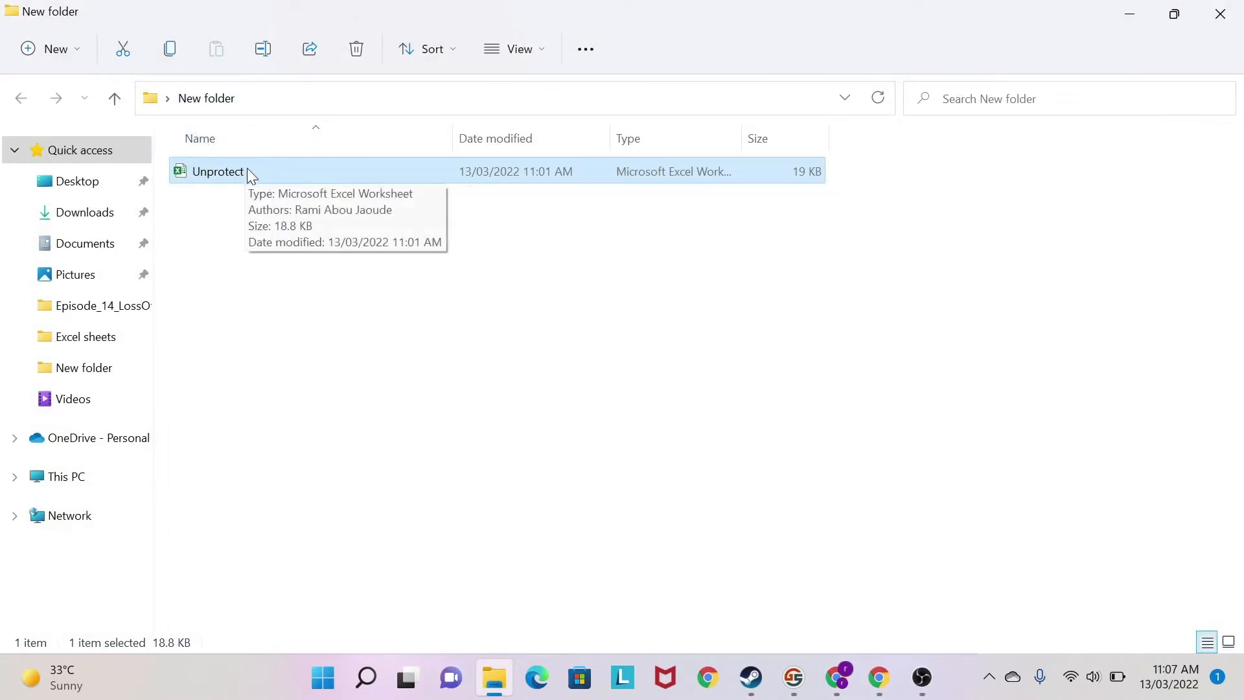
mouse_move(223, 554)
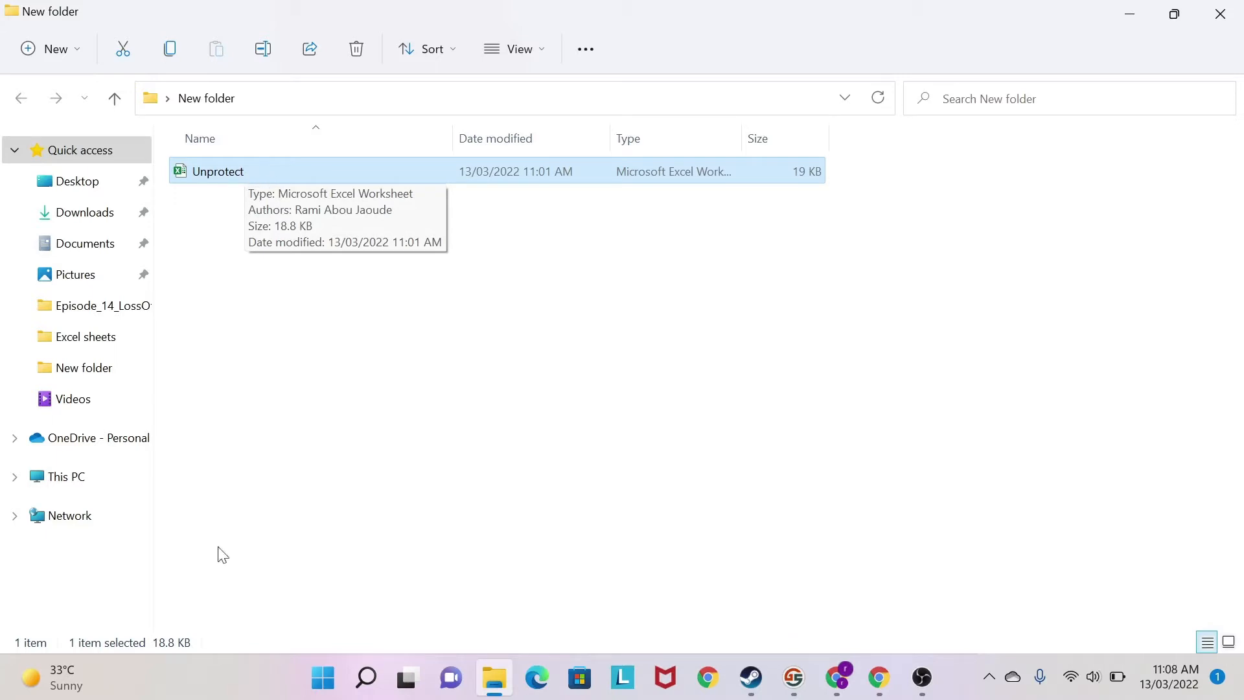
click(321, 678)
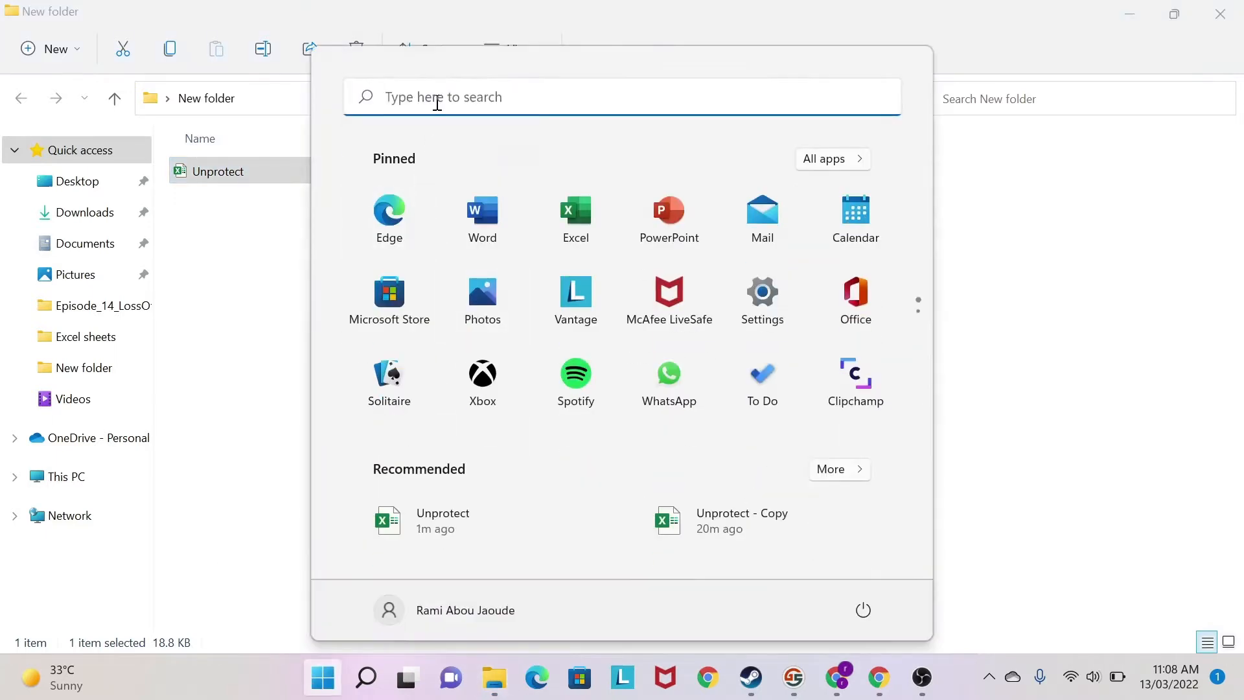
text(file ex)
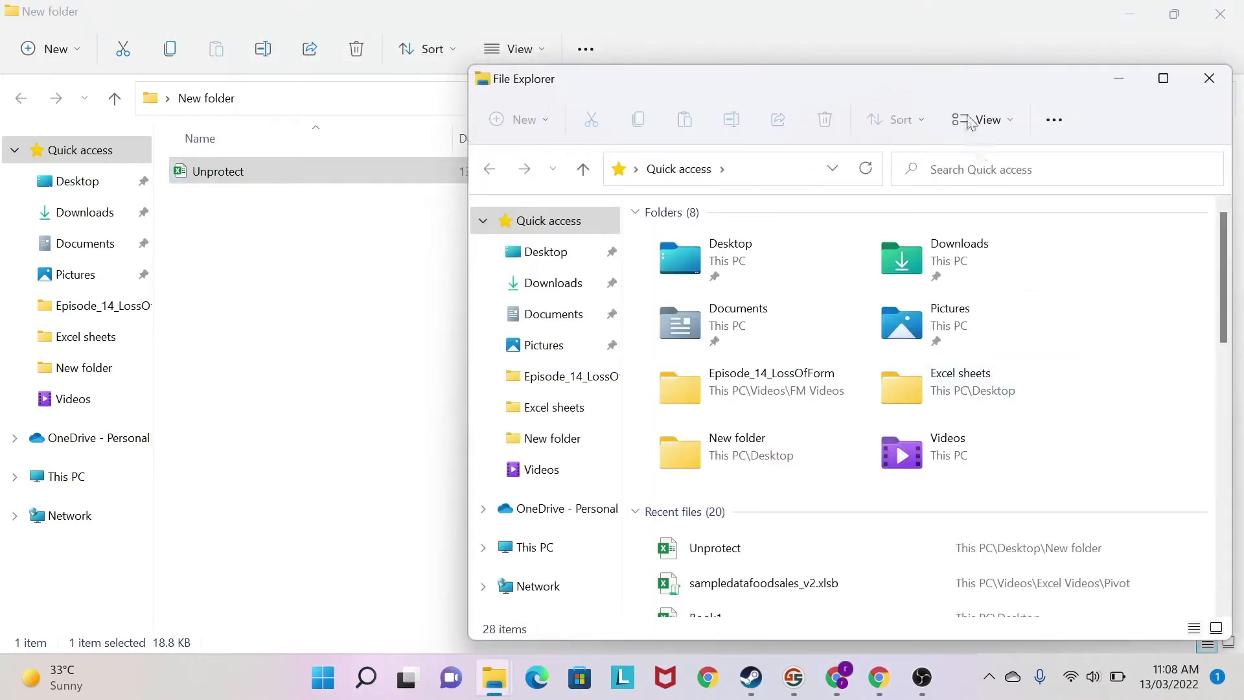
click(987, 119)
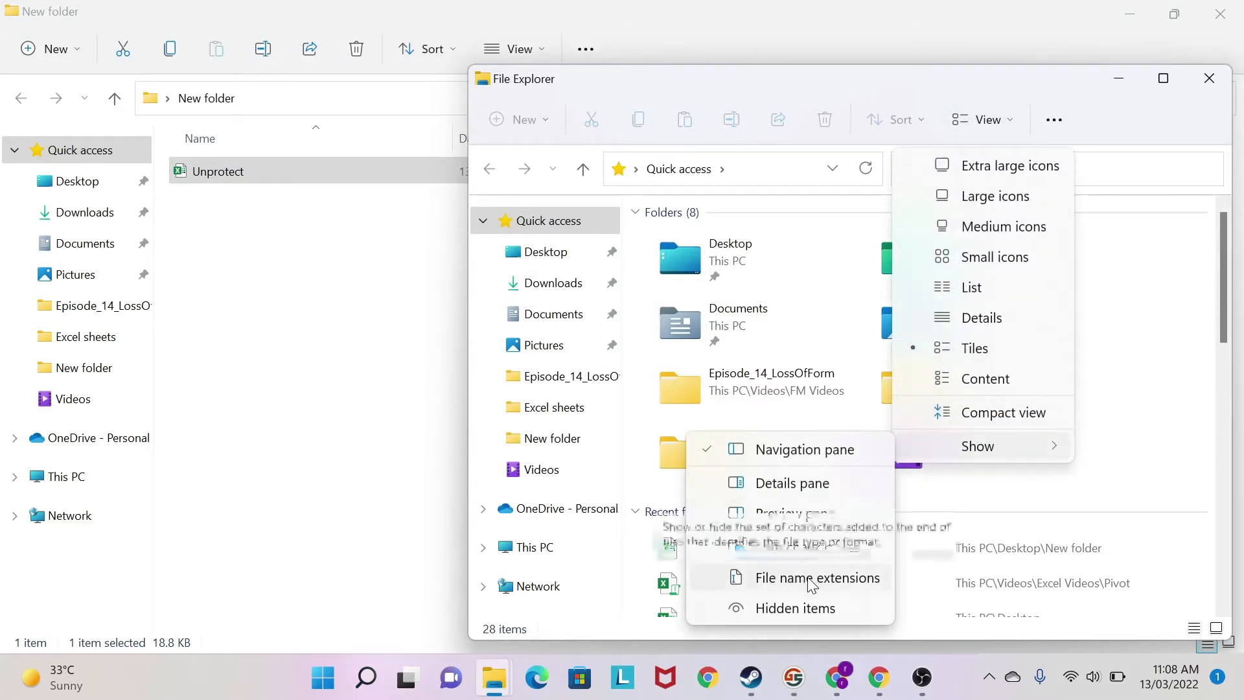
click(818, 577)
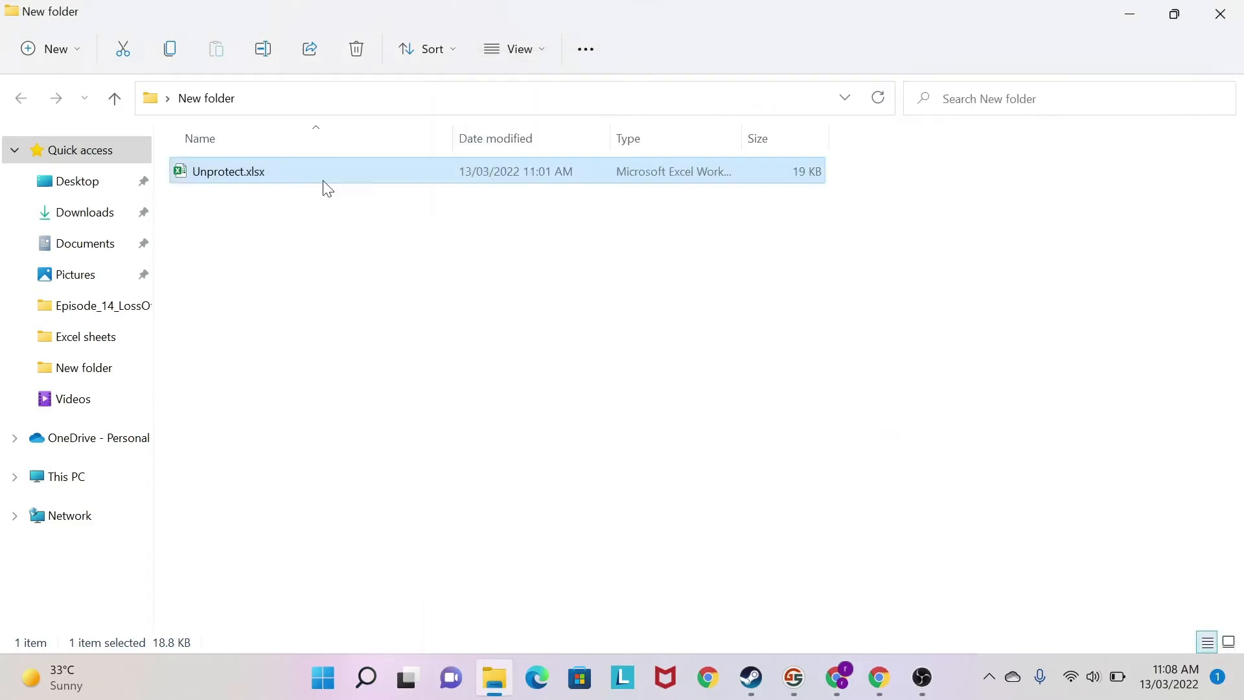
mouse_move(261, 174)
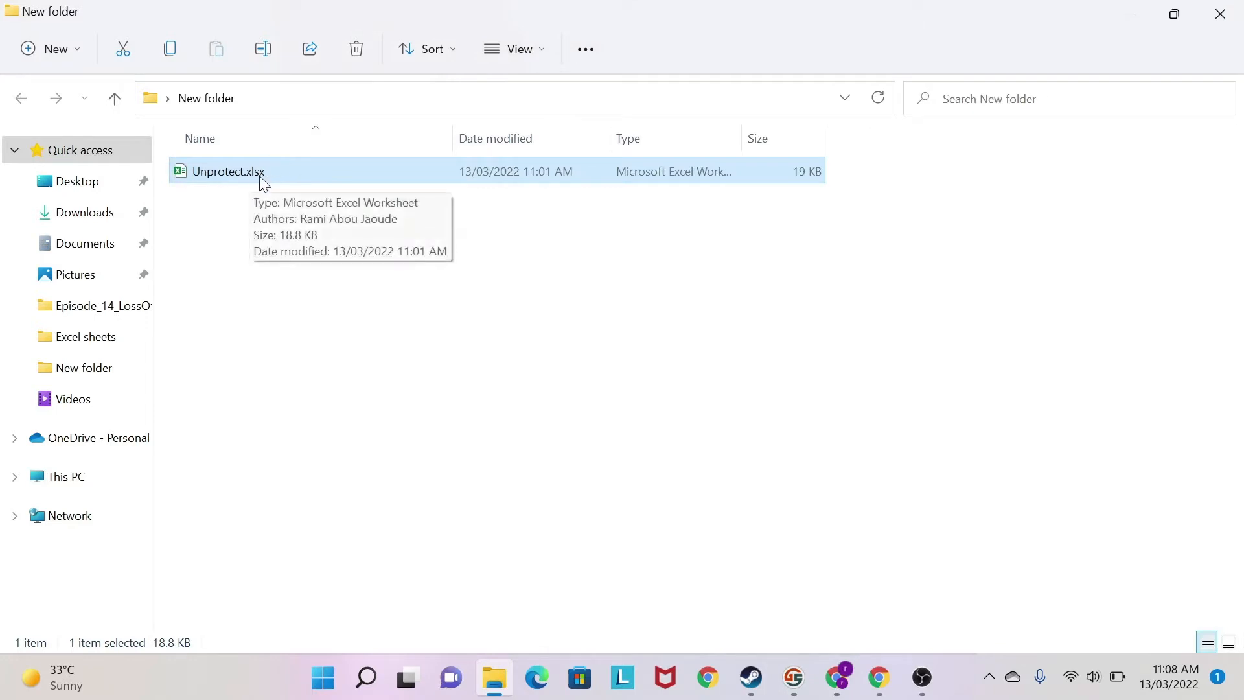
mouse_move(342, 219)
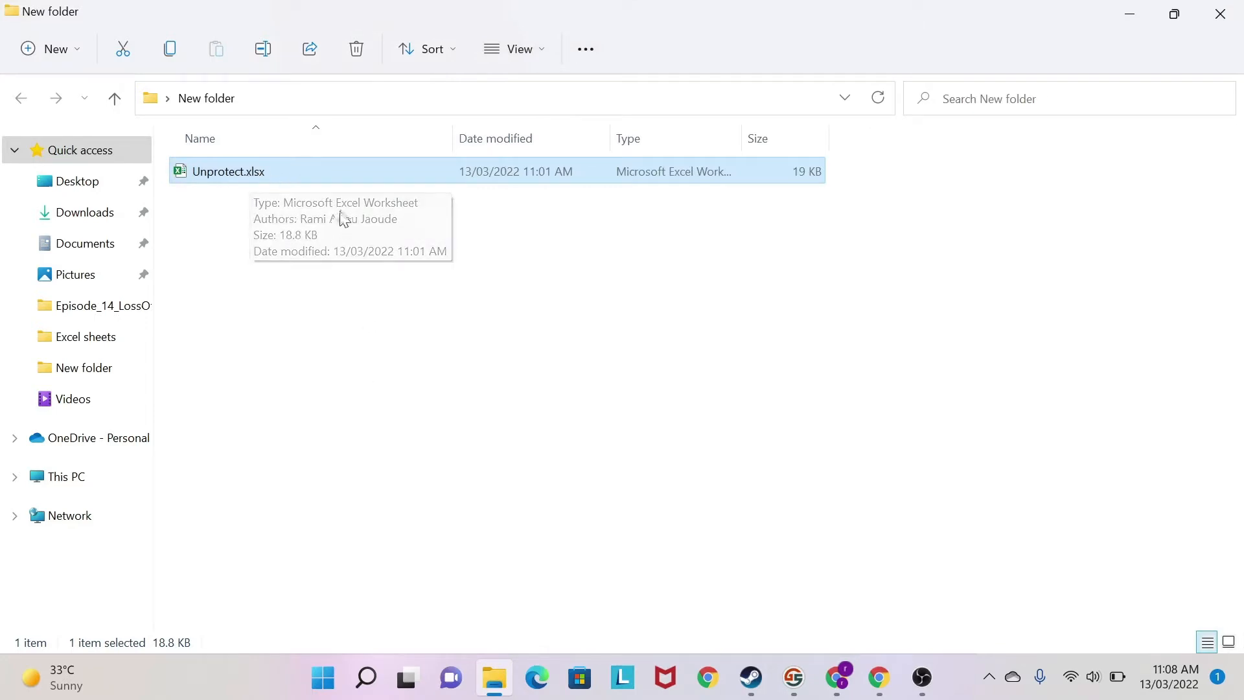
mouse_move(304, 213)
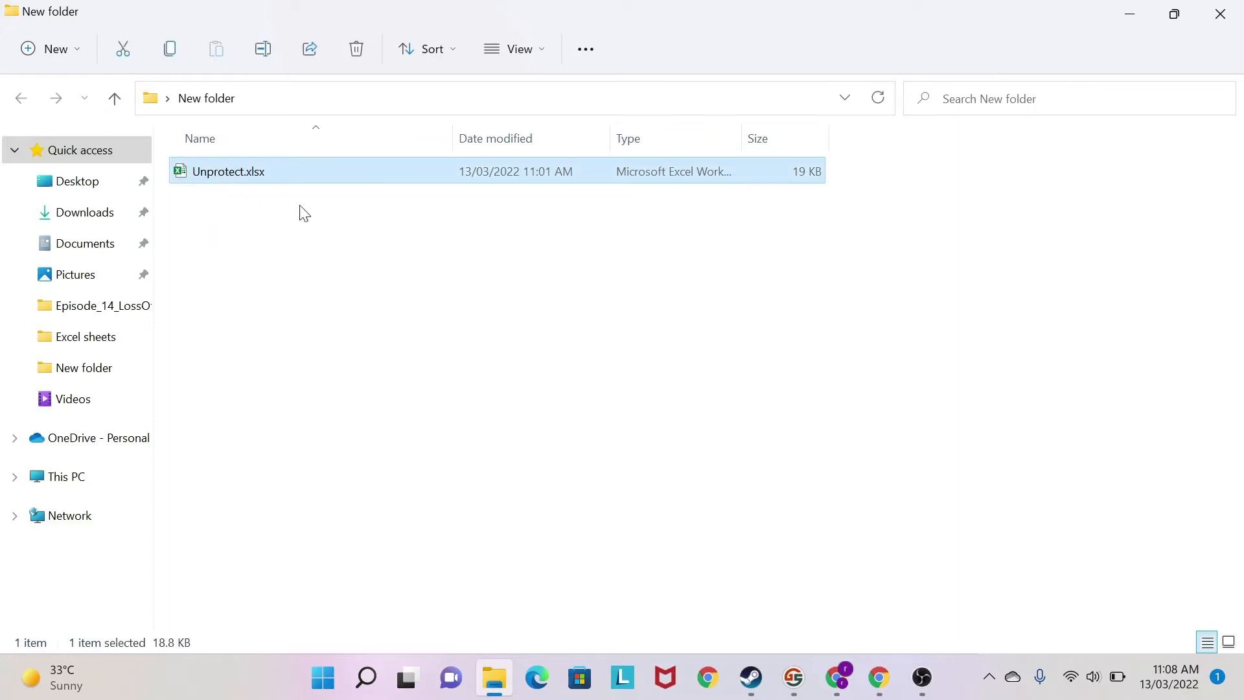
- Duplicate Unprotect.xlsx in New folder as Unprotect_v1.xlsx
click(348, 285)
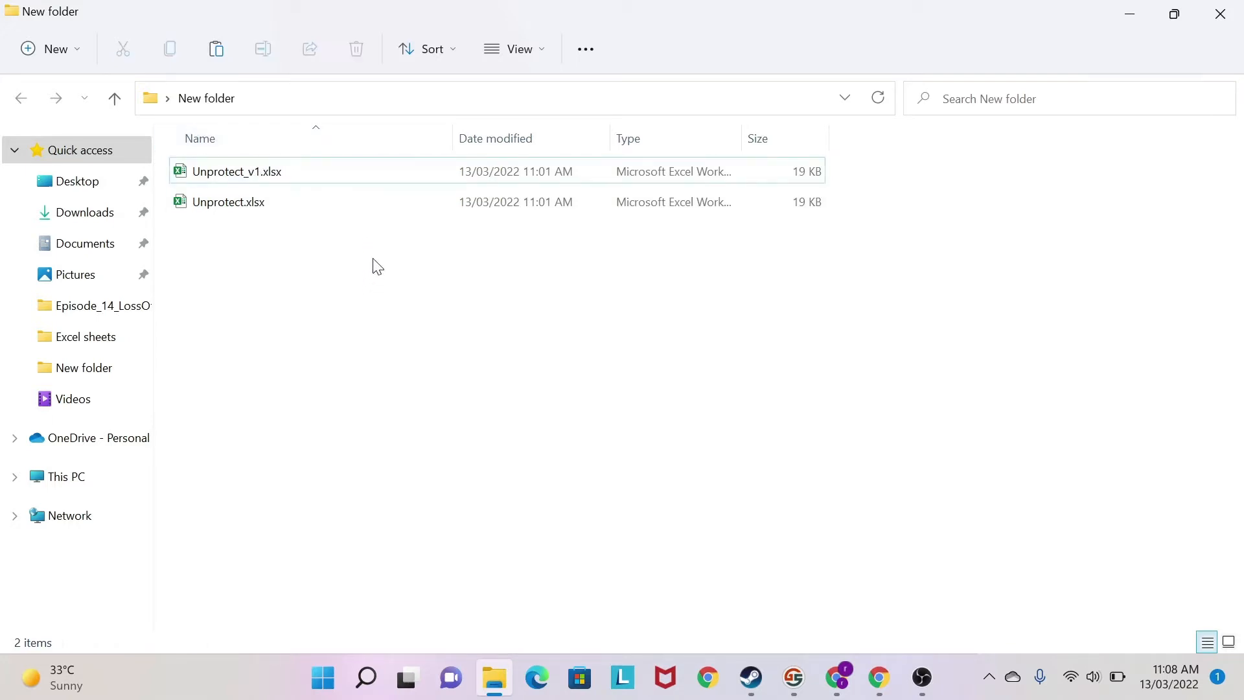
click(228, 202)
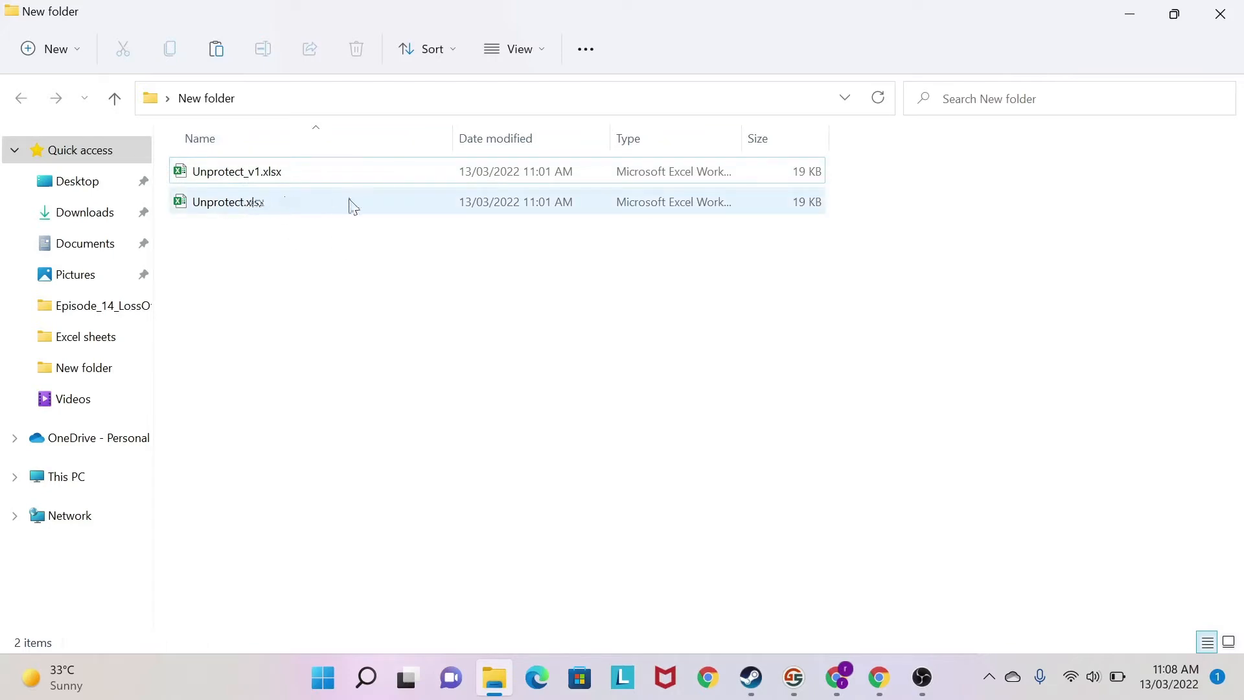
click(236, 171)
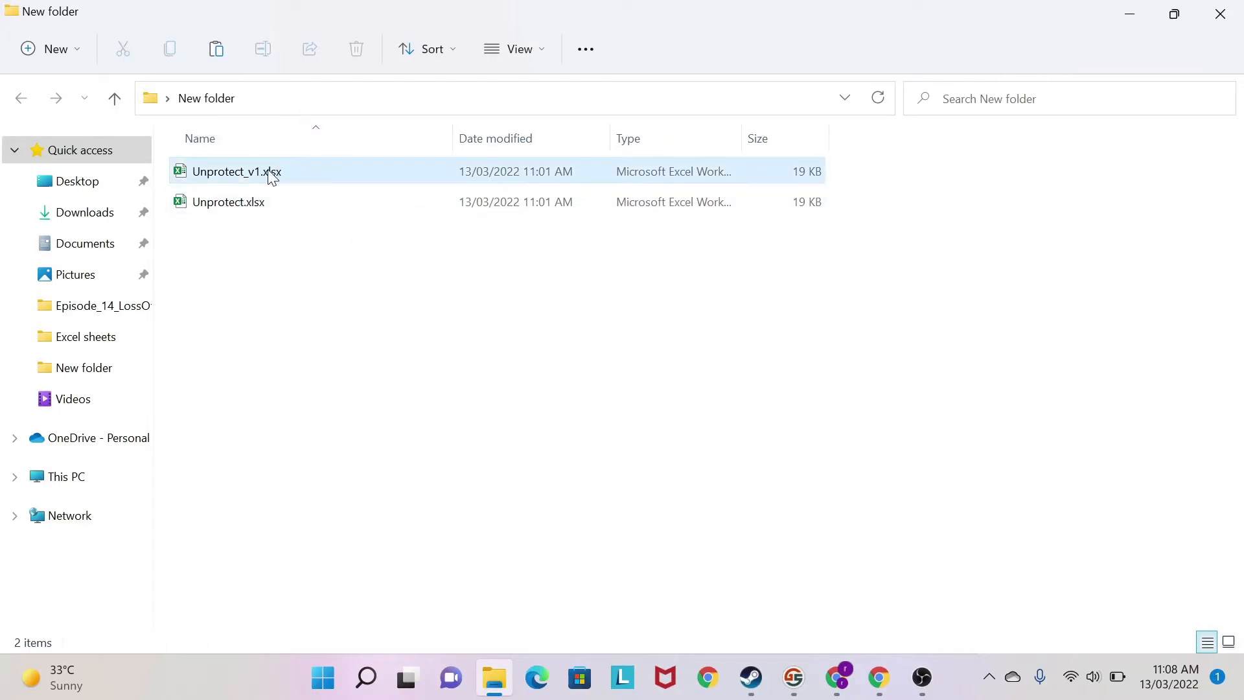
click(237, 172)
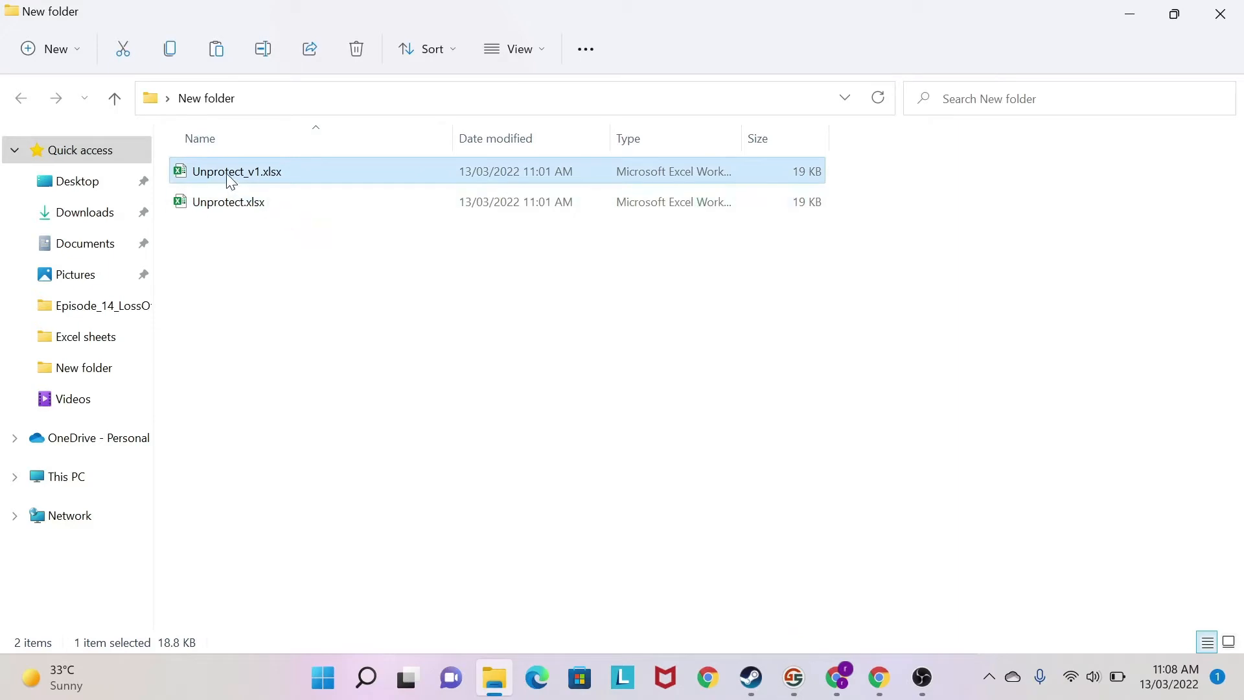
mouse_move(220, 174)
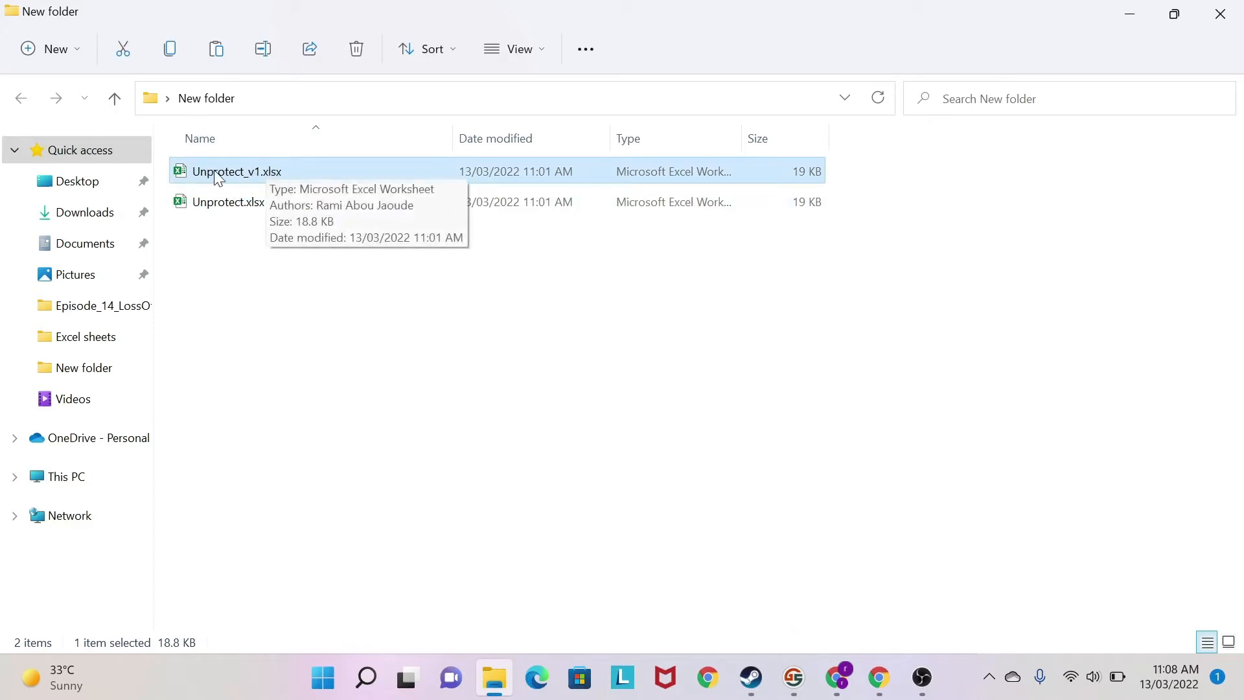
- Change Unprotect_v1.xlsx's extension to zip and accept the extension-change warning
key(F2)
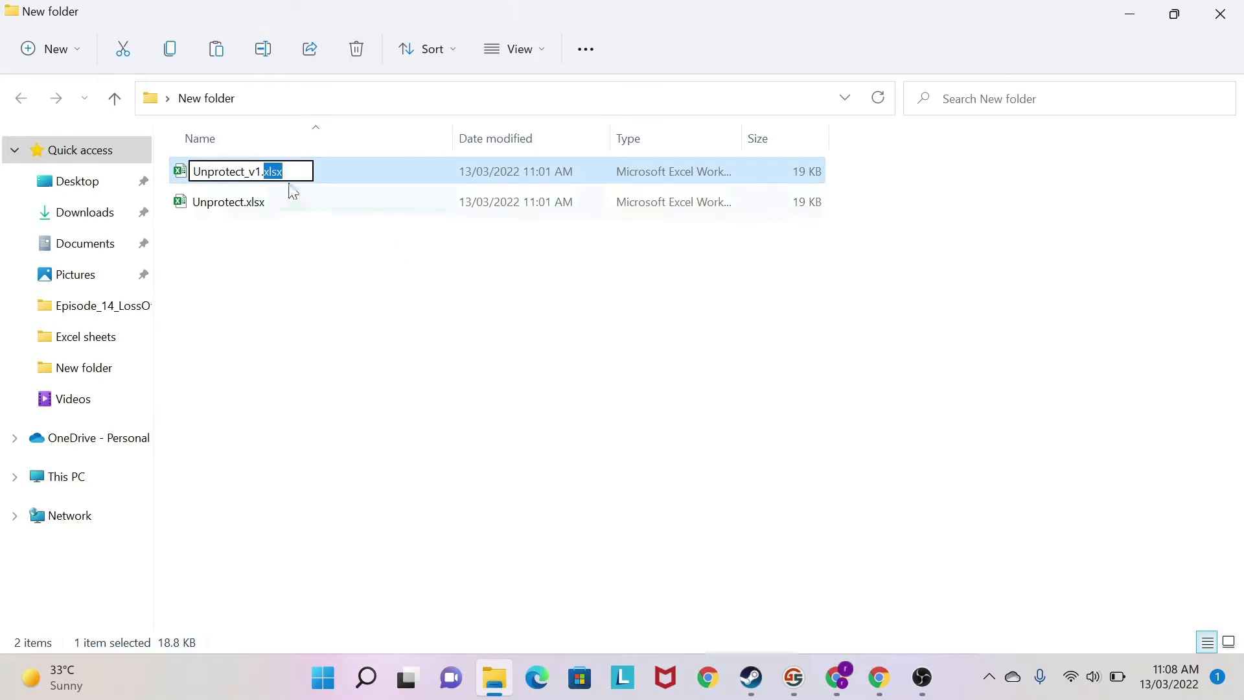
text(zip)
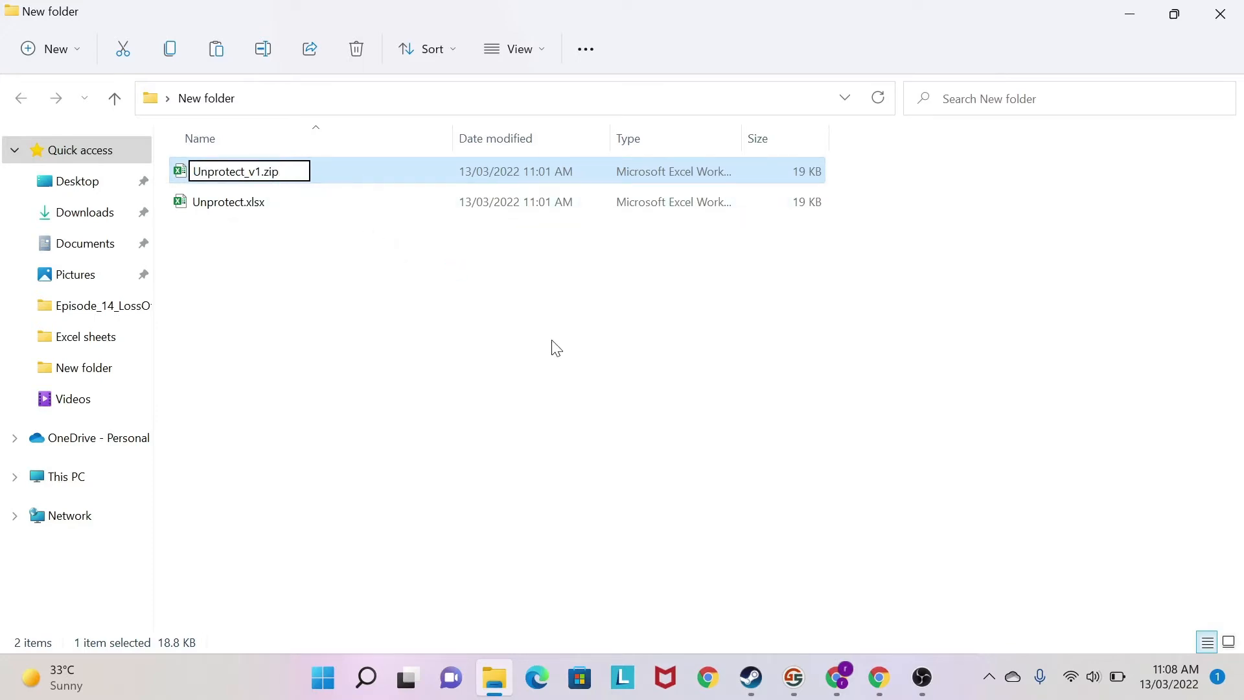
key(Enter)
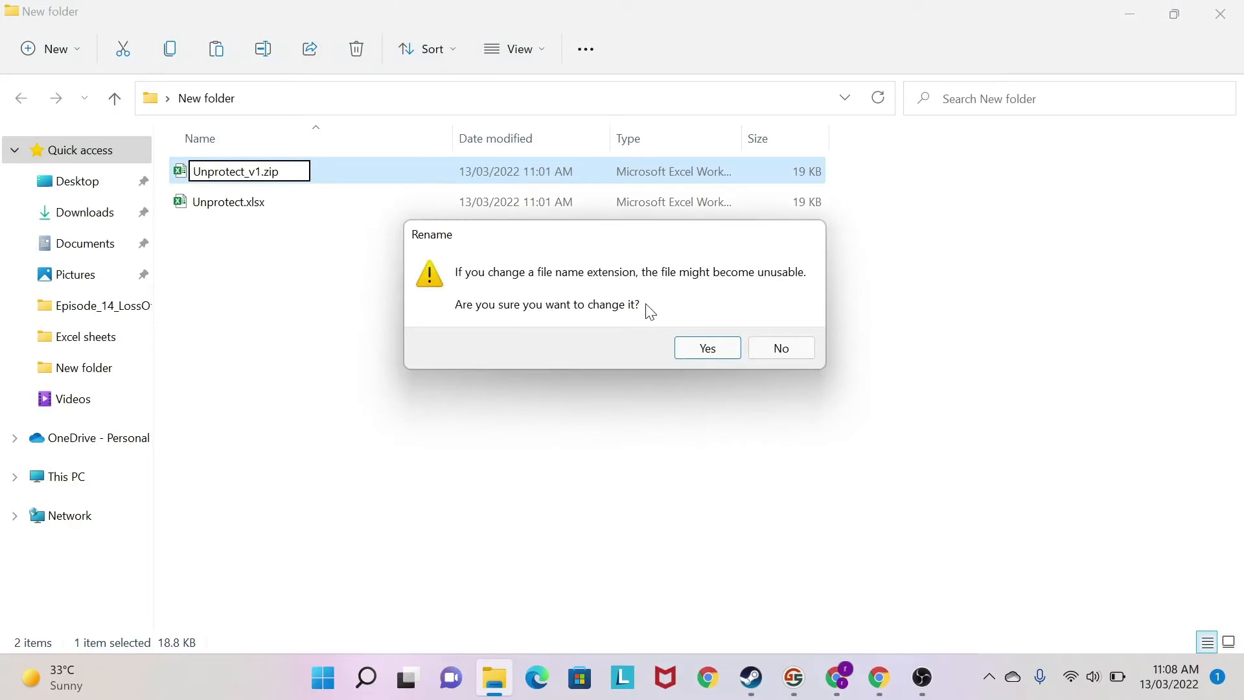
click(705, 347)
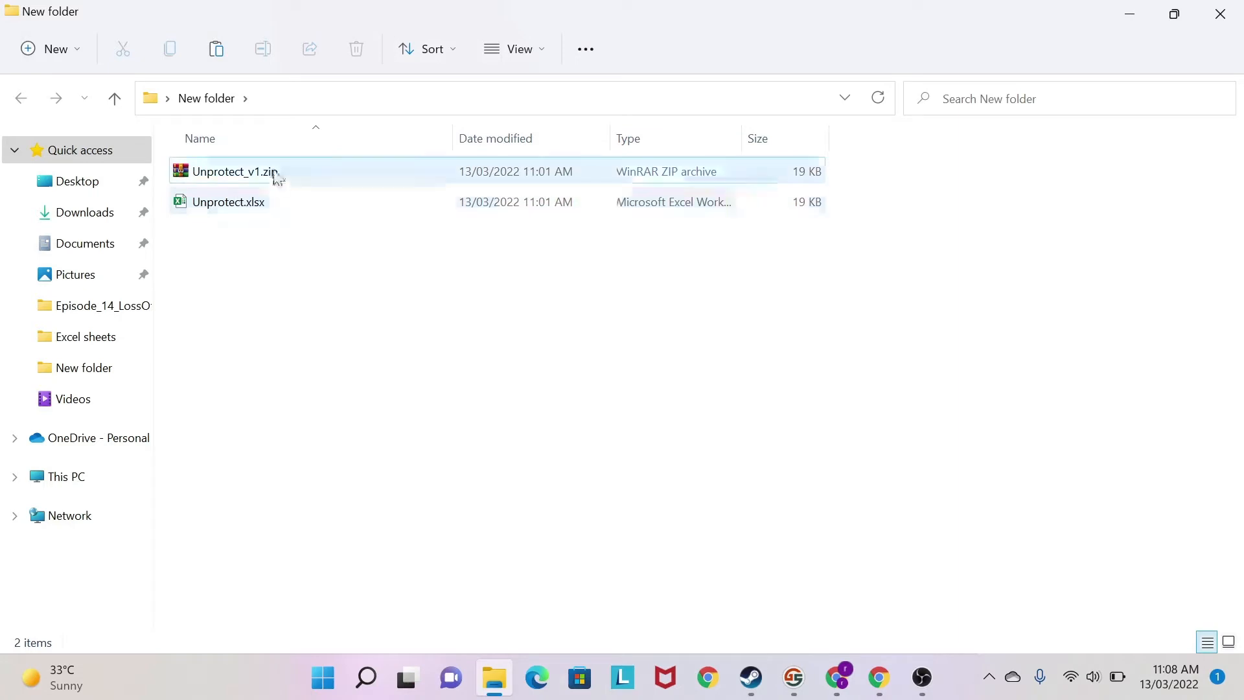
mouse_move(254, 174)
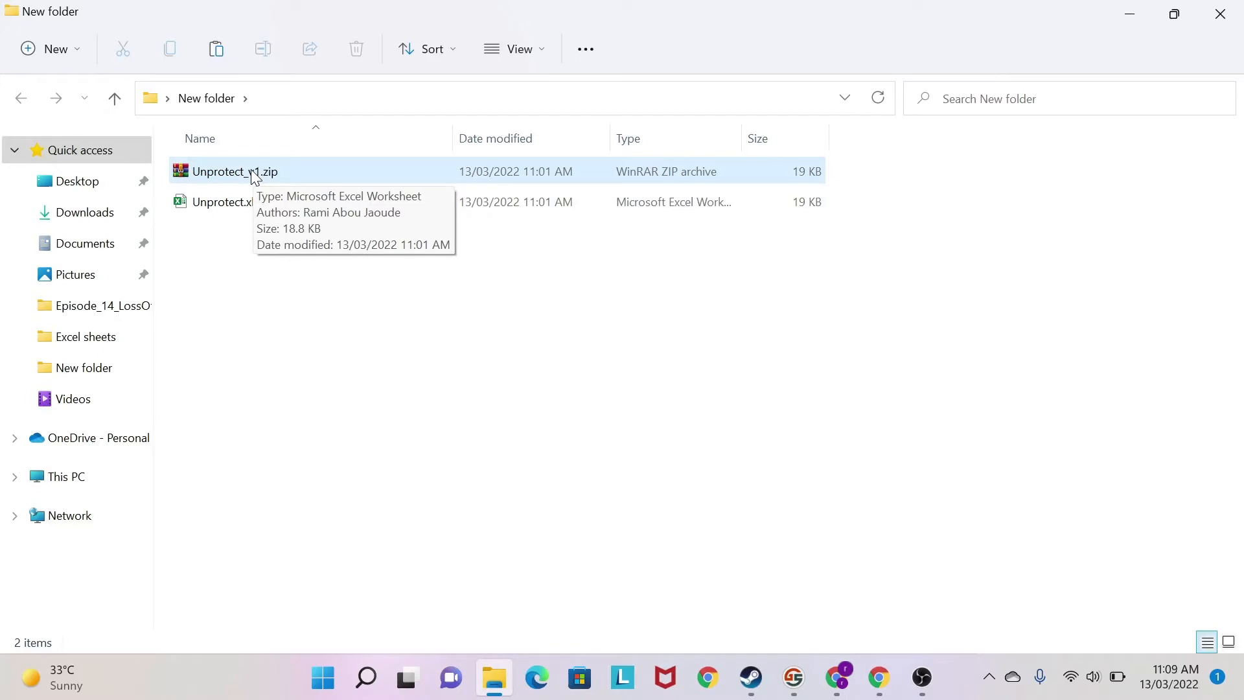
mouse_move(315, 172)
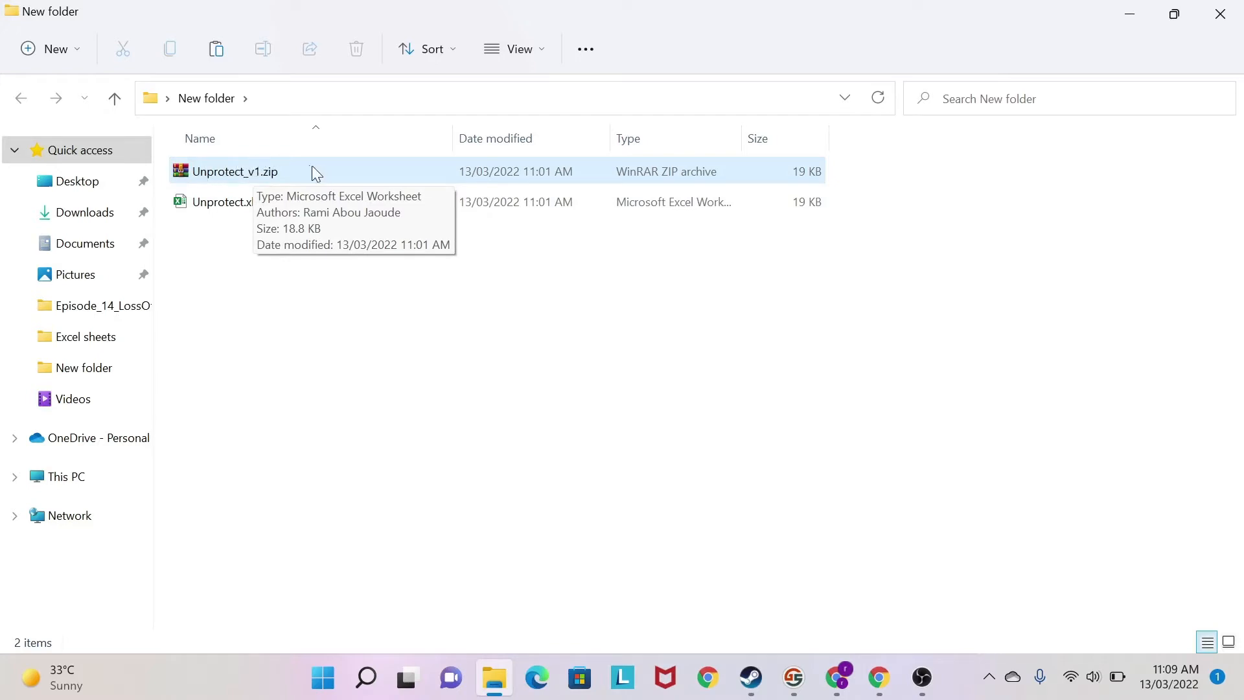
mouse_move(266, 179)
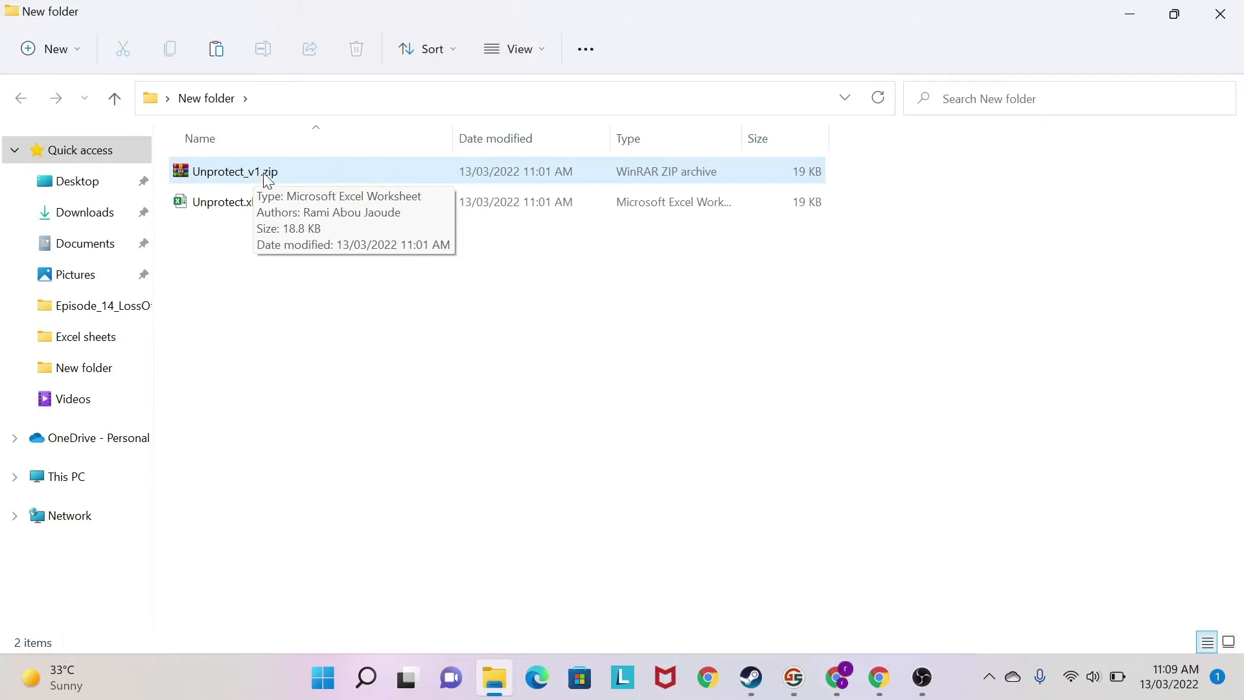
mouse_move(229, 176)
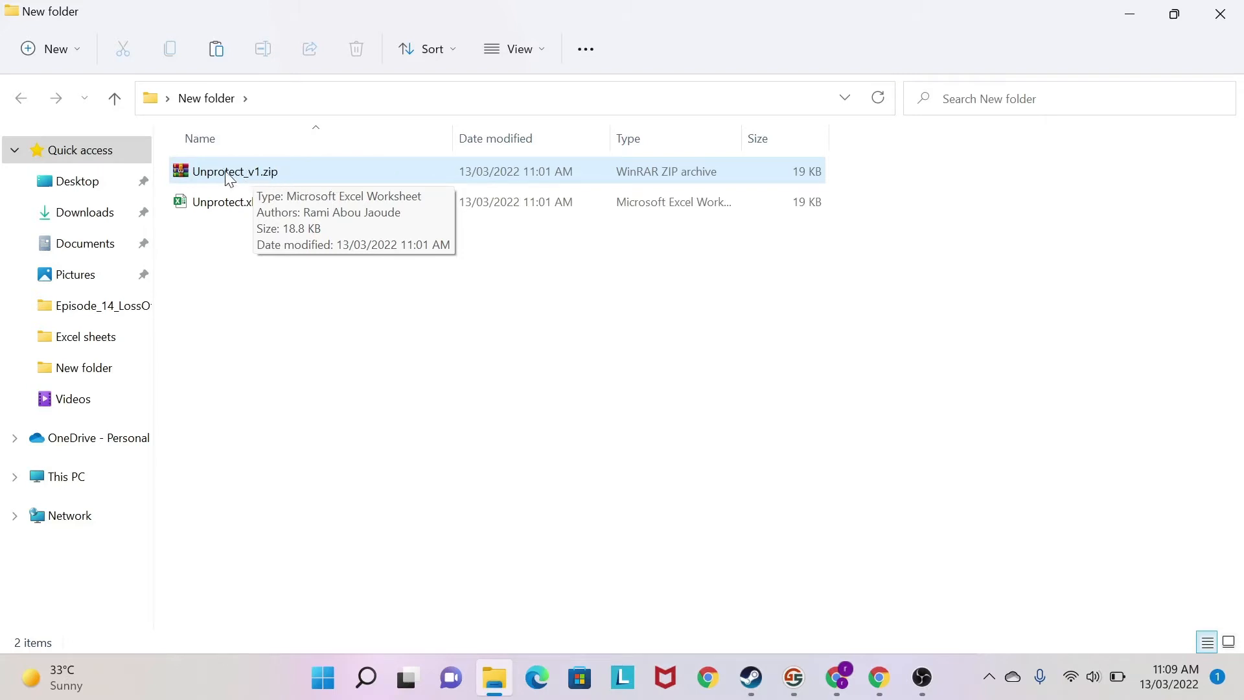
- Open Unprotect_v1.zip in WinRAR and browse into its xl\worksheets folder
double_click(234, 171)
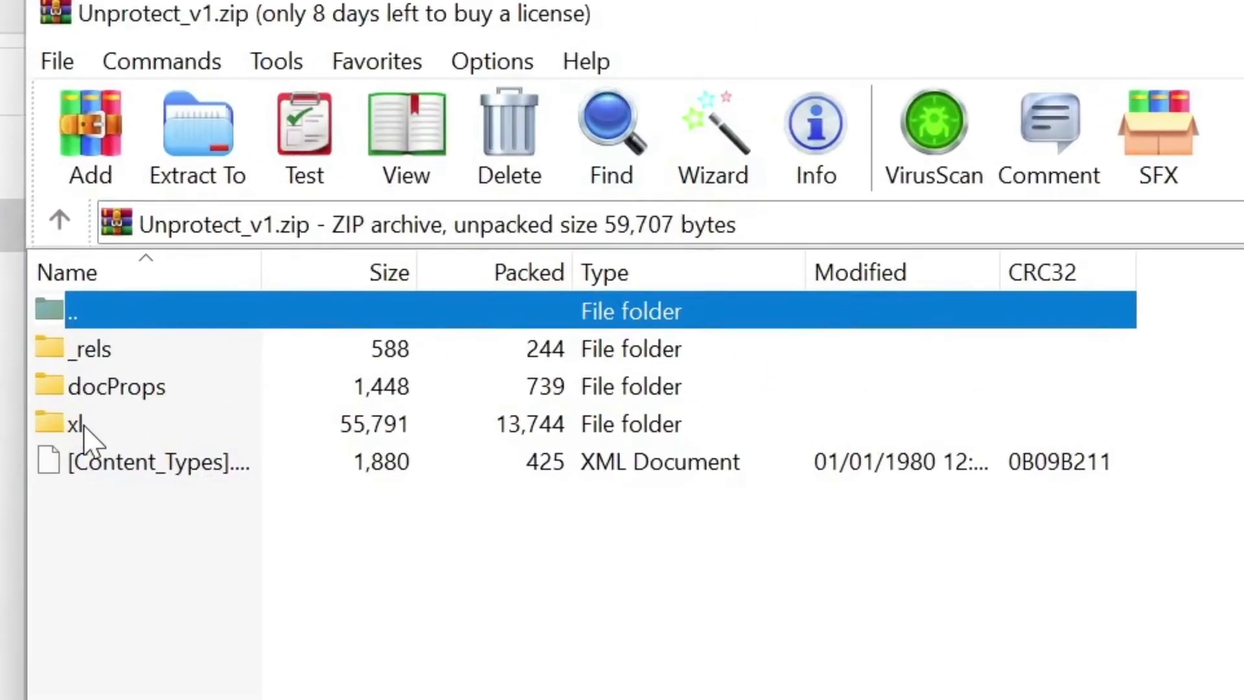
mouse_move(84, 435)
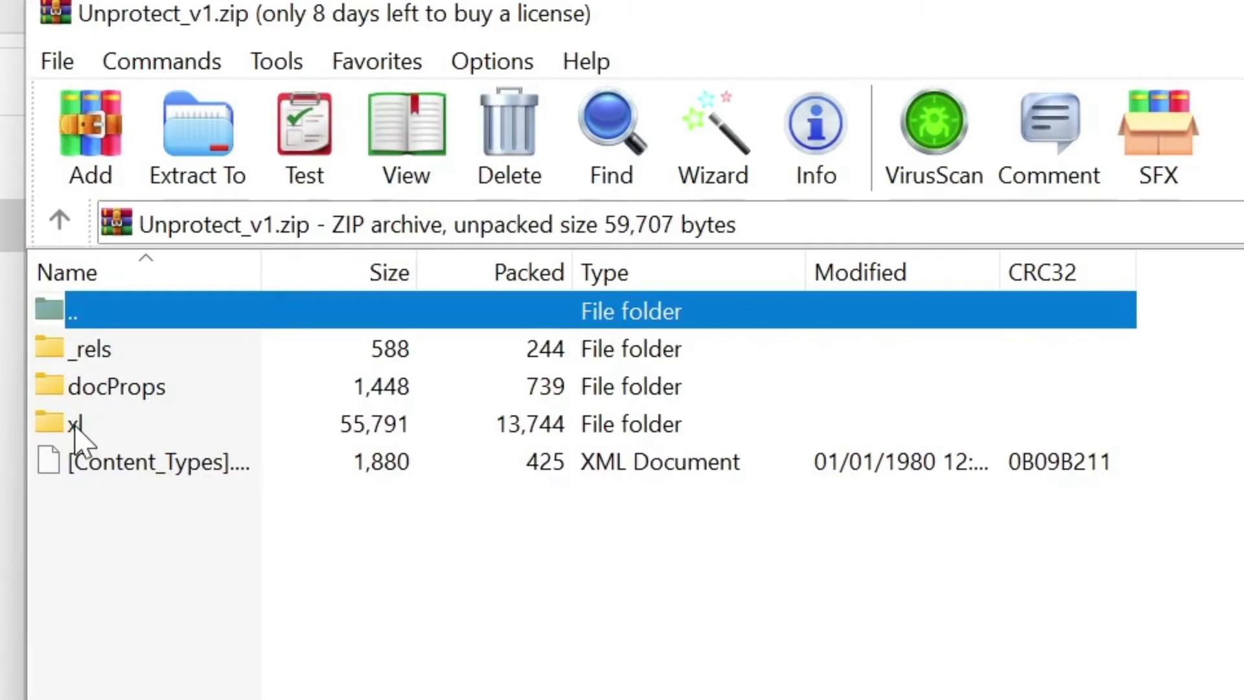
double_click(72, 423)
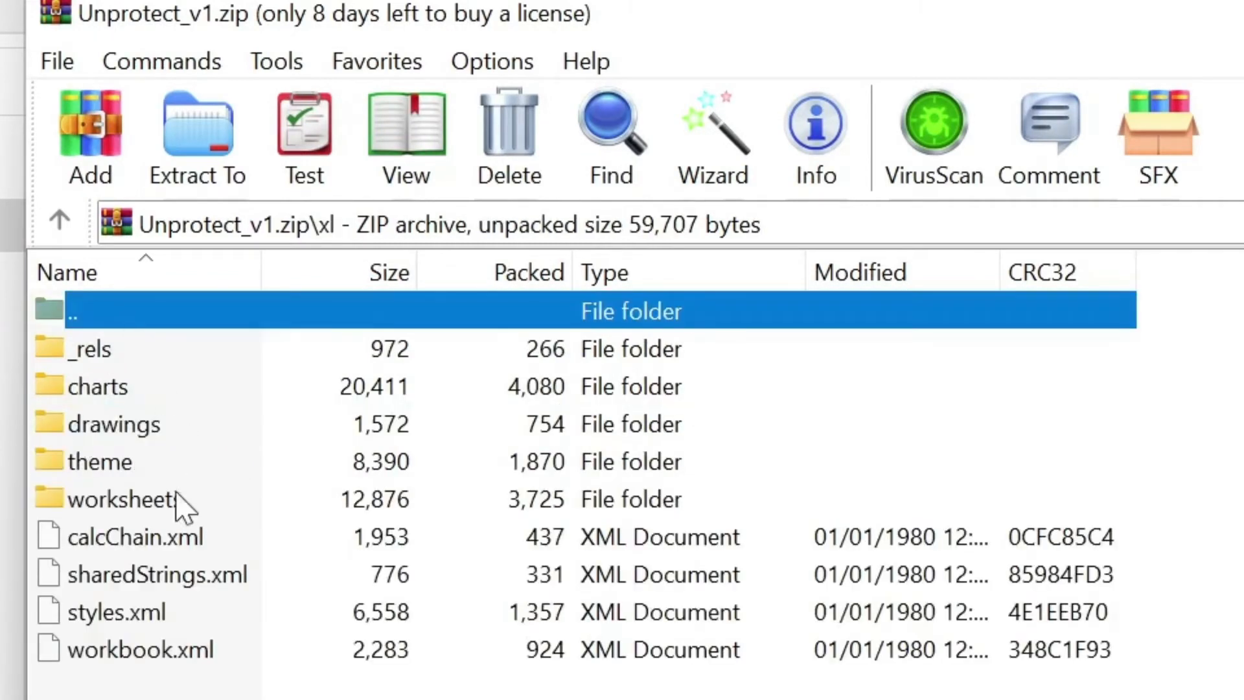
double_click(123, 499)
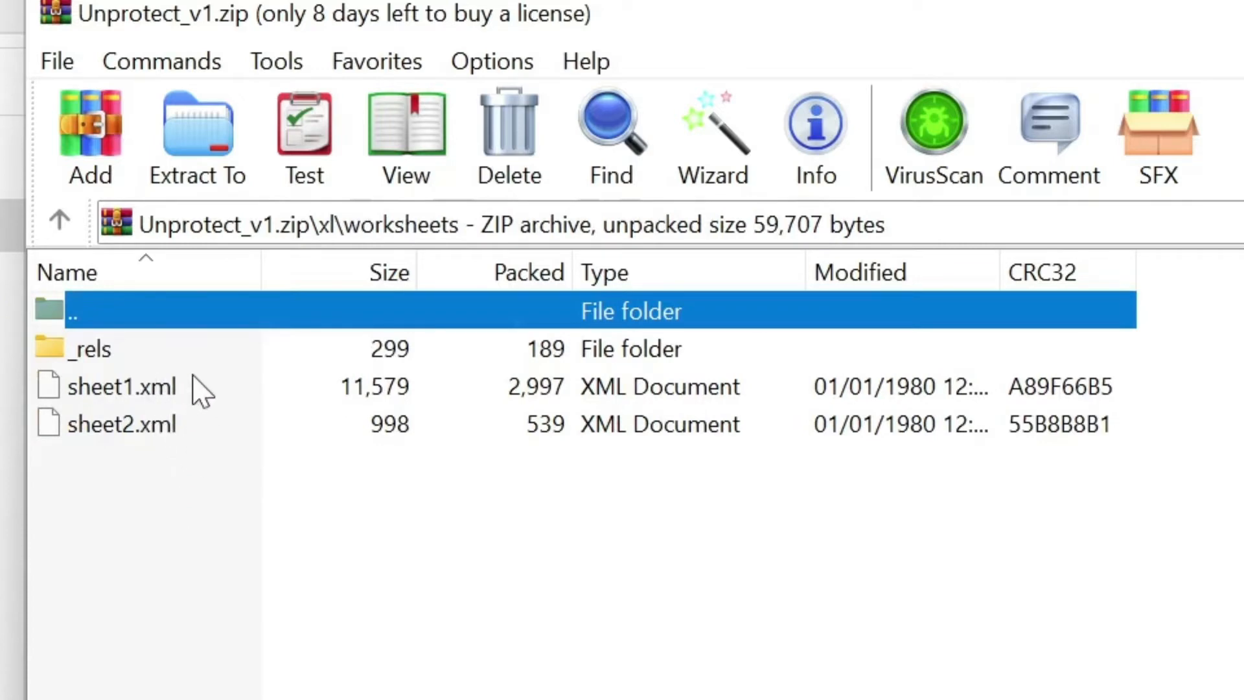
mouse_move(186, 395)
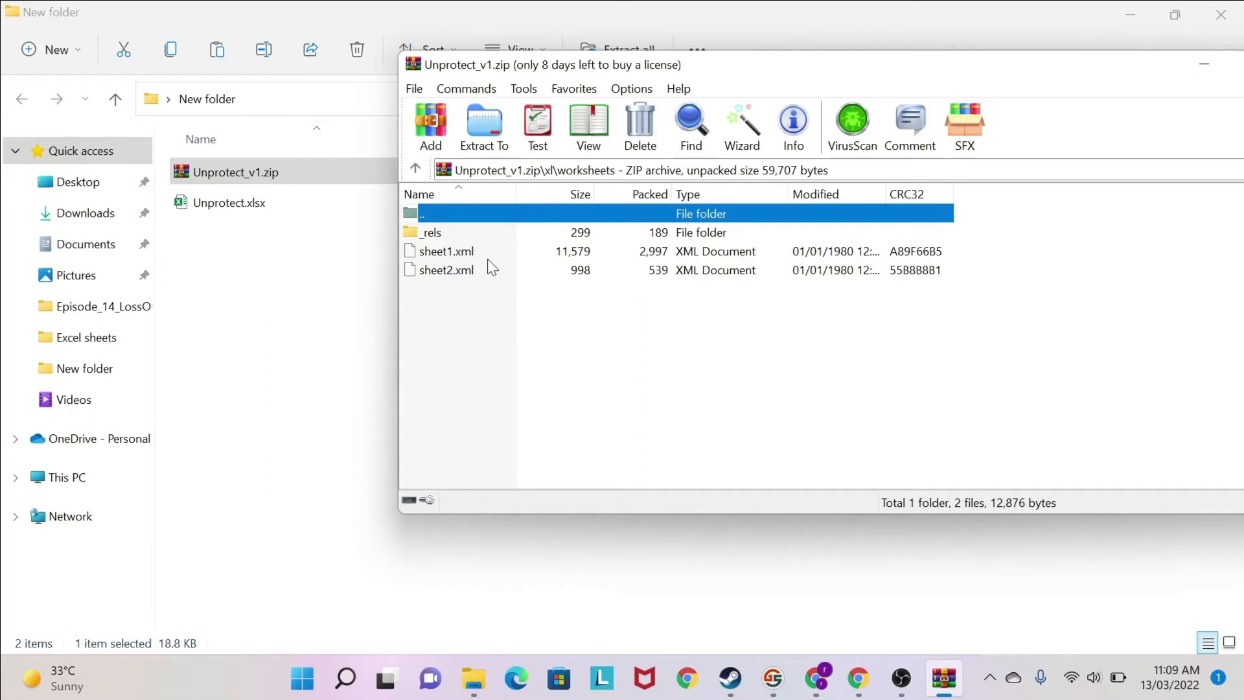
mouse_move(499, 296)
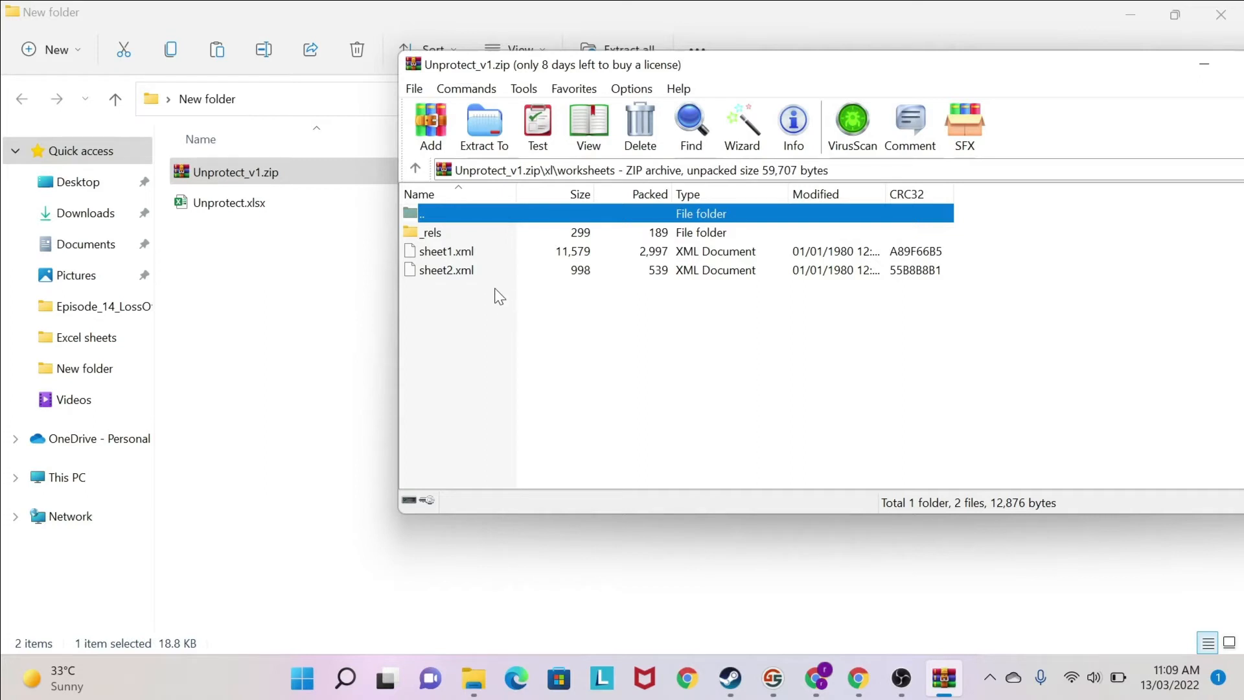
click(467, 295)
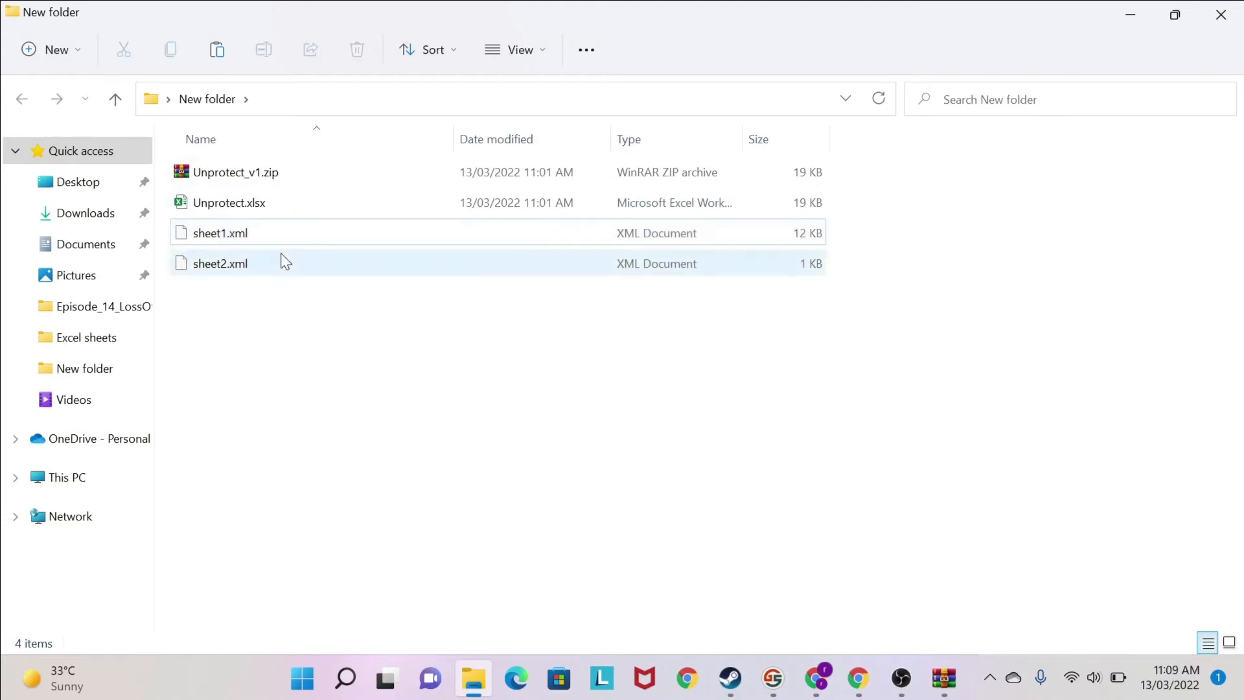
- Open the extracted sheet2.xml in Notepad
click(220, 233)
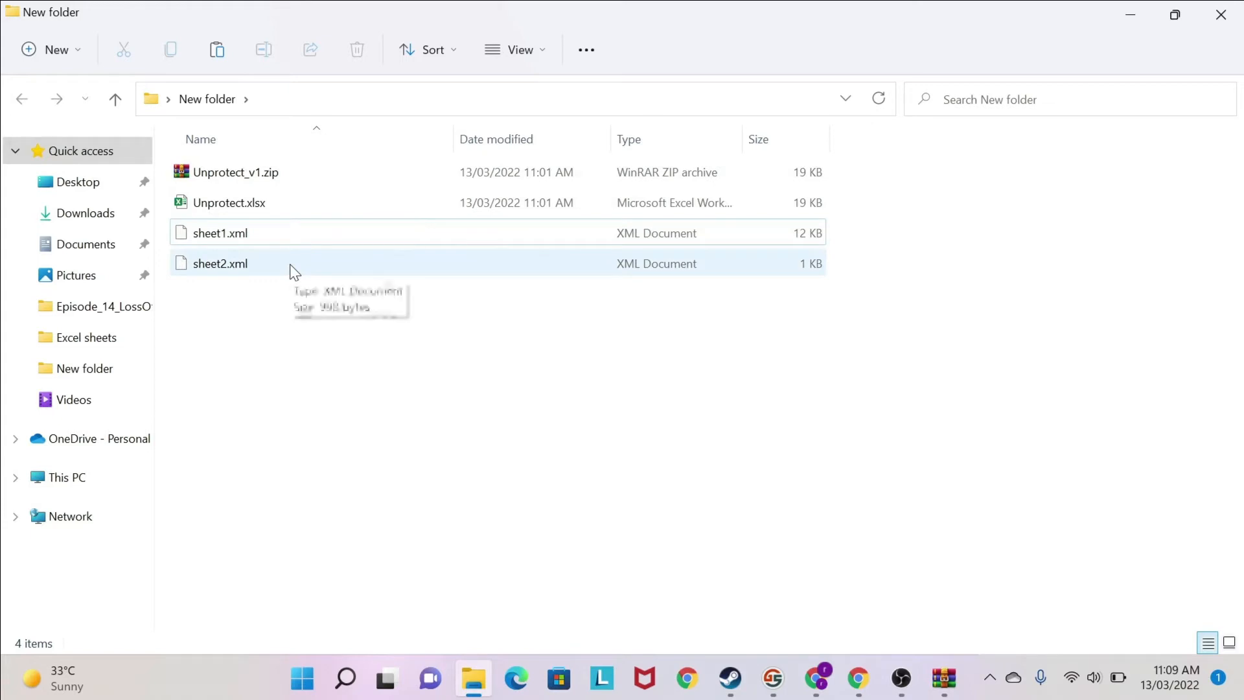
double_click(220, 263)
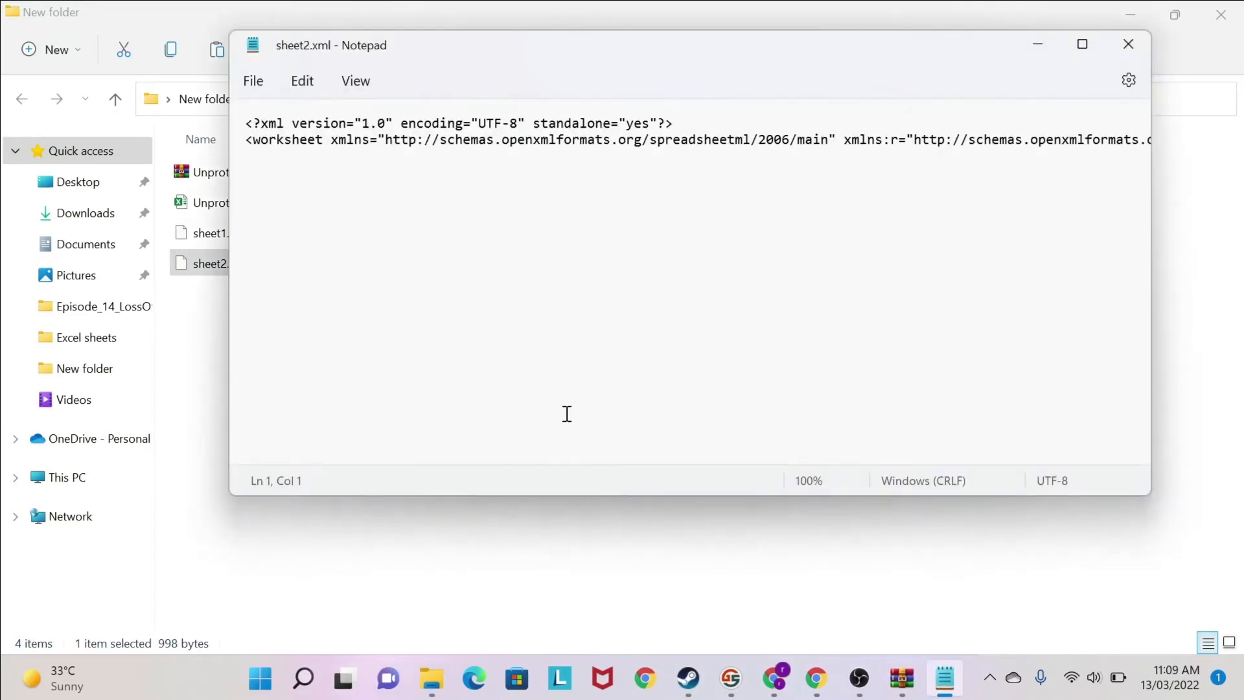
- Search sheet2.xml for 'protect', finding nothing, then select sheet1.xml
click(476, 123)
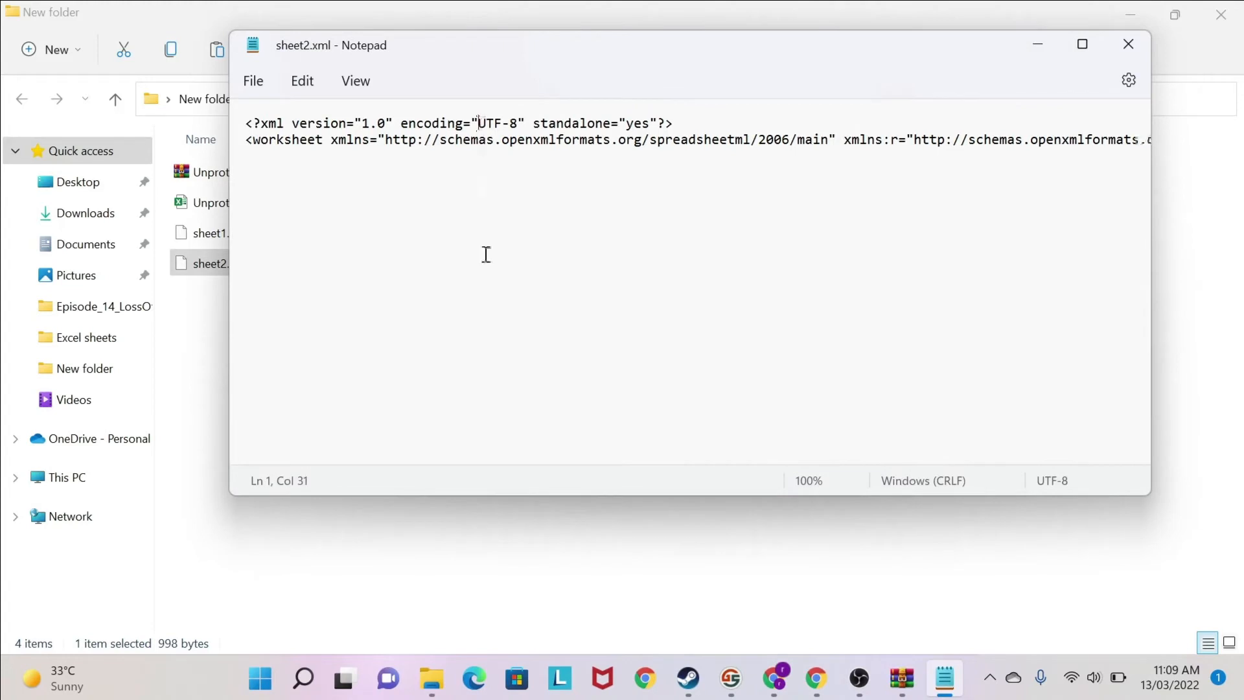
mouse_move(690, 132)
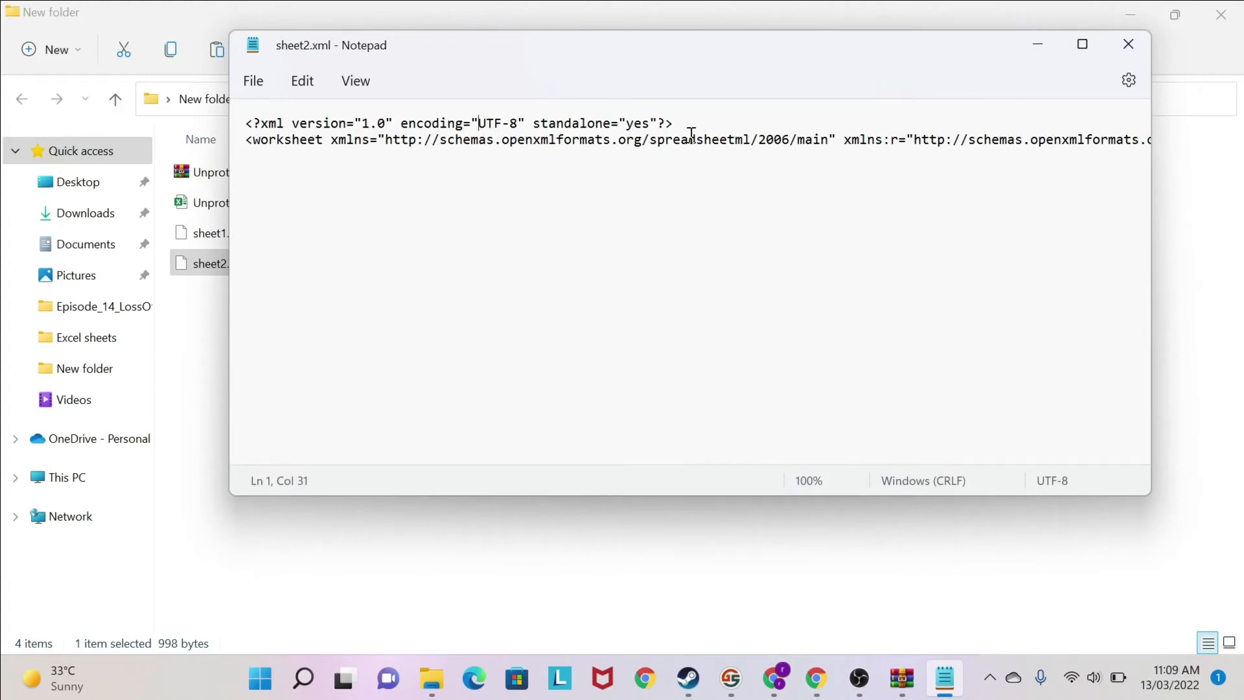
mouse_move(865, 131)
text(protect)
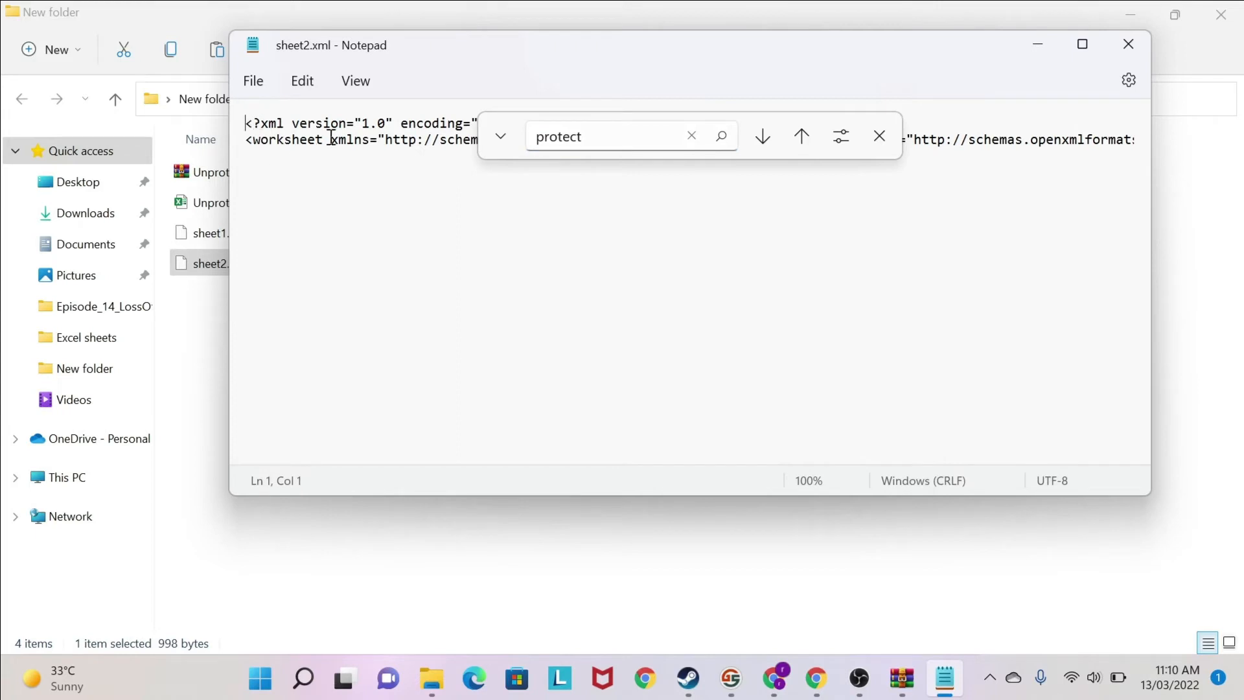
mouse_move(917, 141)
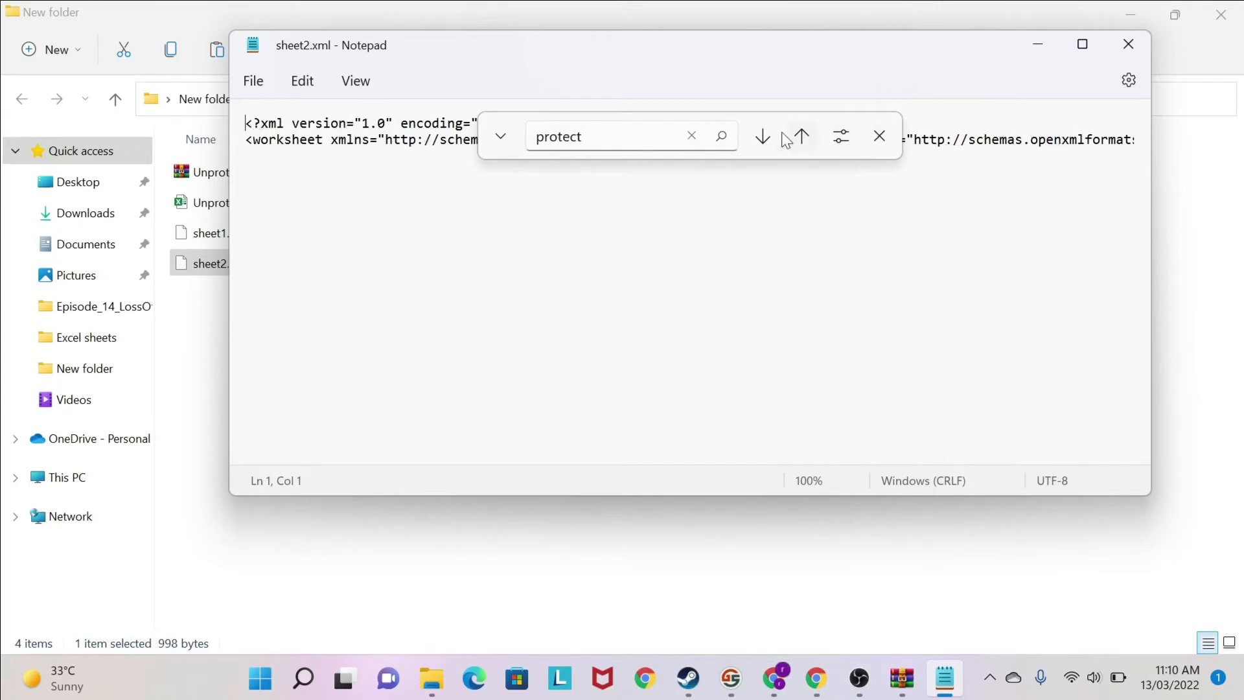
click(760, 137)
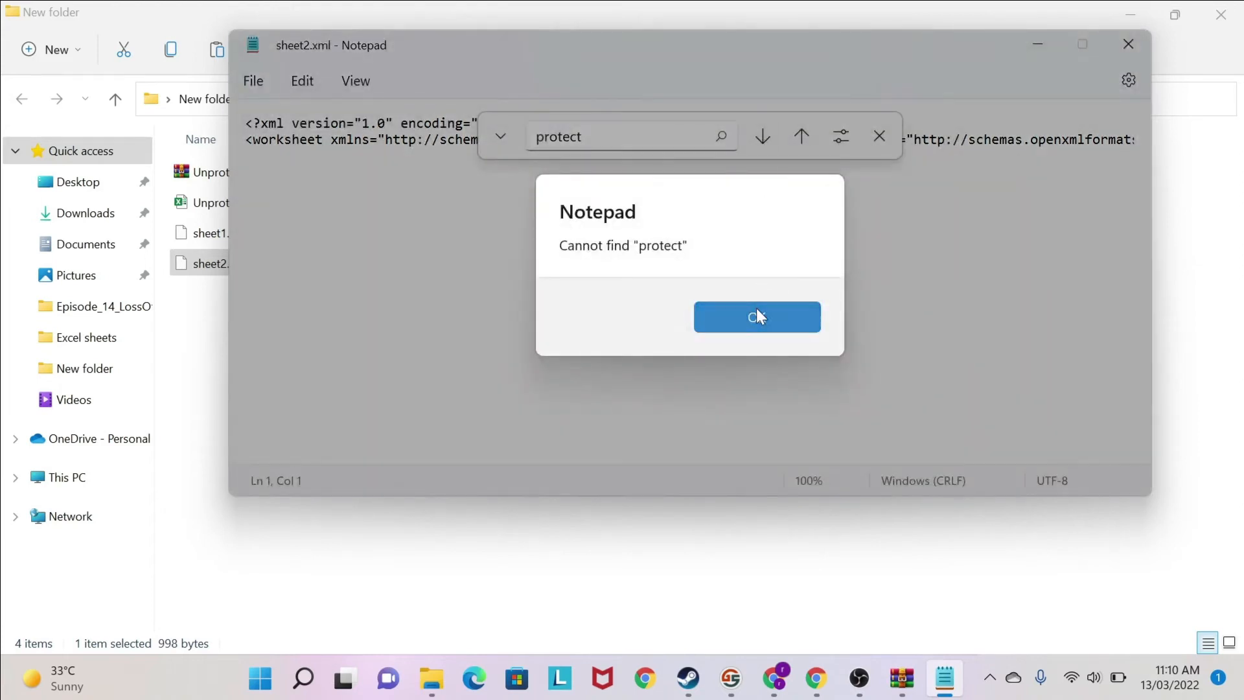
click(756, 316)
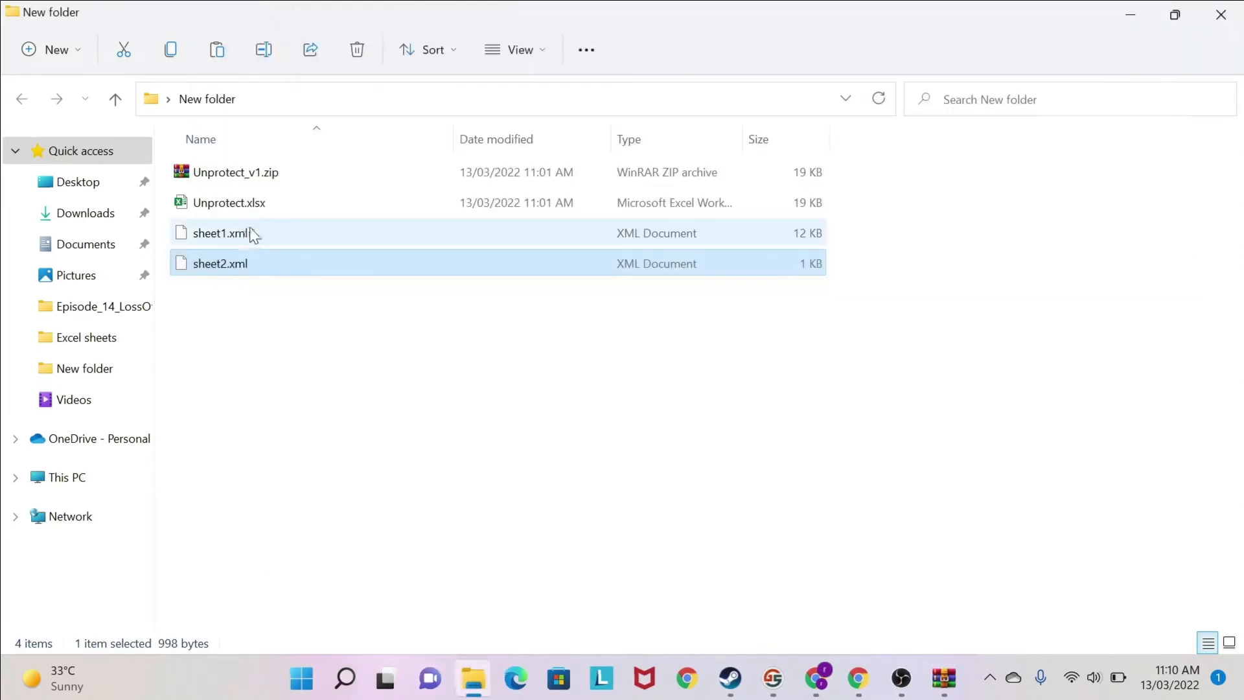
- Open sheet1.xml in Notepad, find 'protect', and highlight the SHA-512 sheetProtection element
double_click(221, 233)
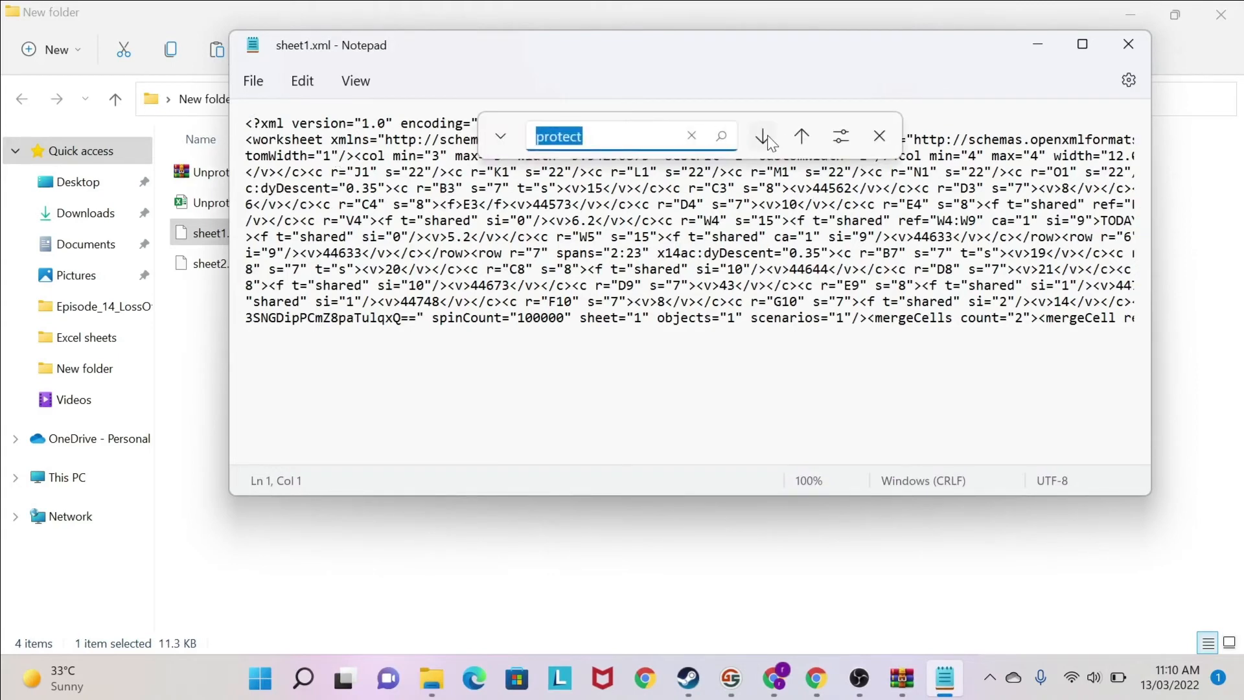
click(761, 137)
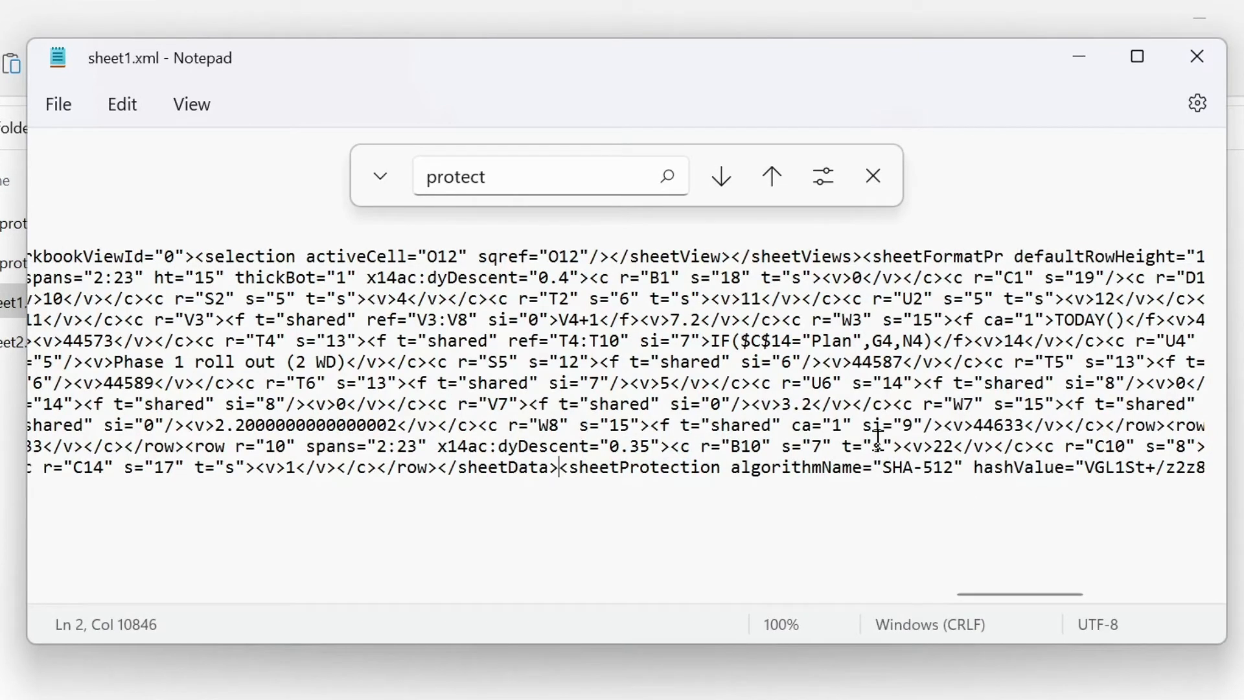
click(873, 176)
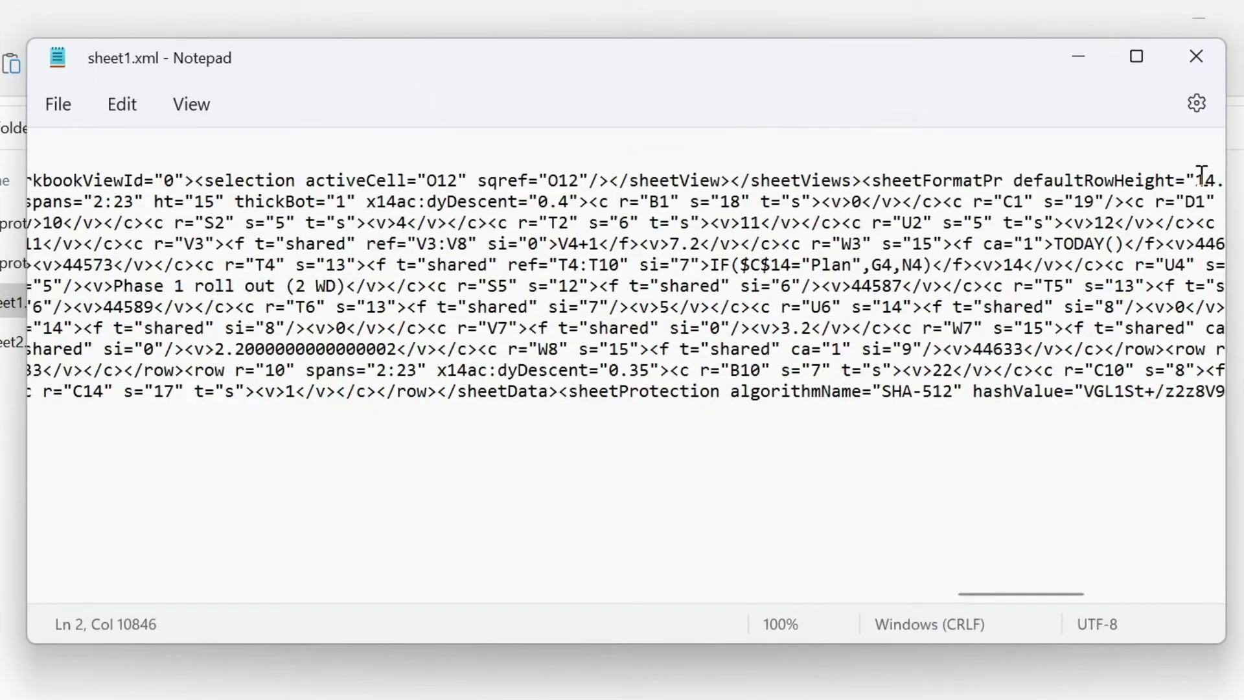
double_click(587, 391)
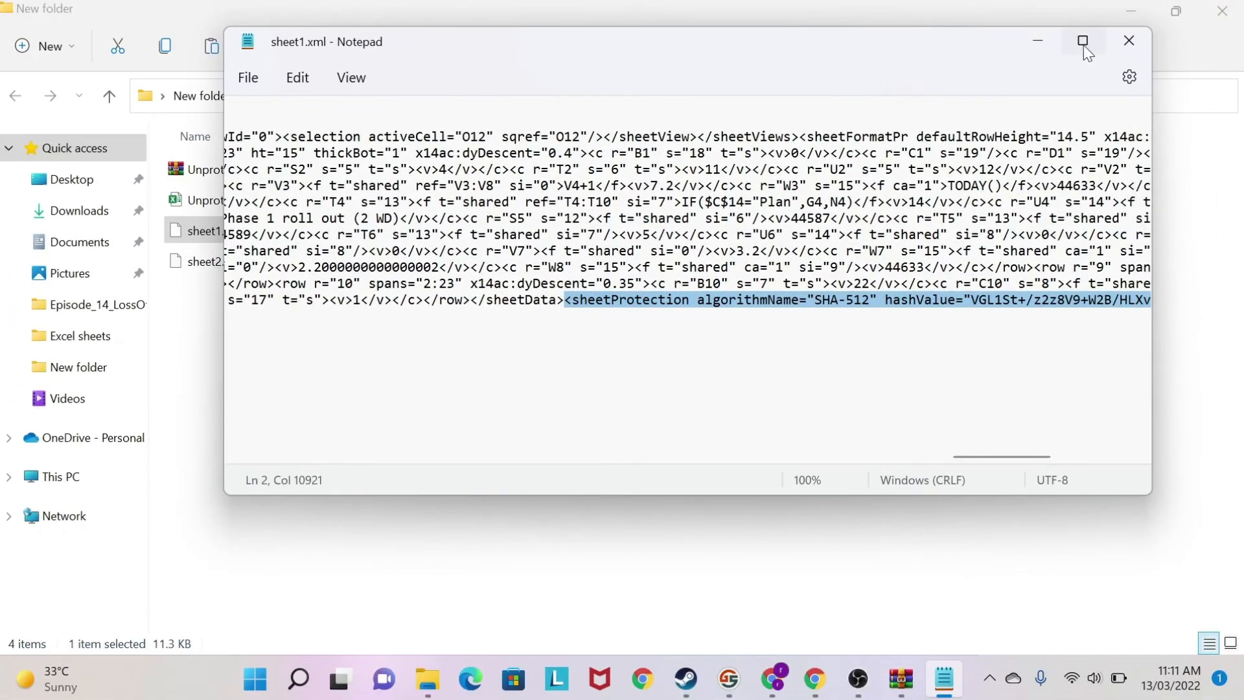
- Delete the sheetProtection element from sheet1.xml and save the file
click(1082, 41)
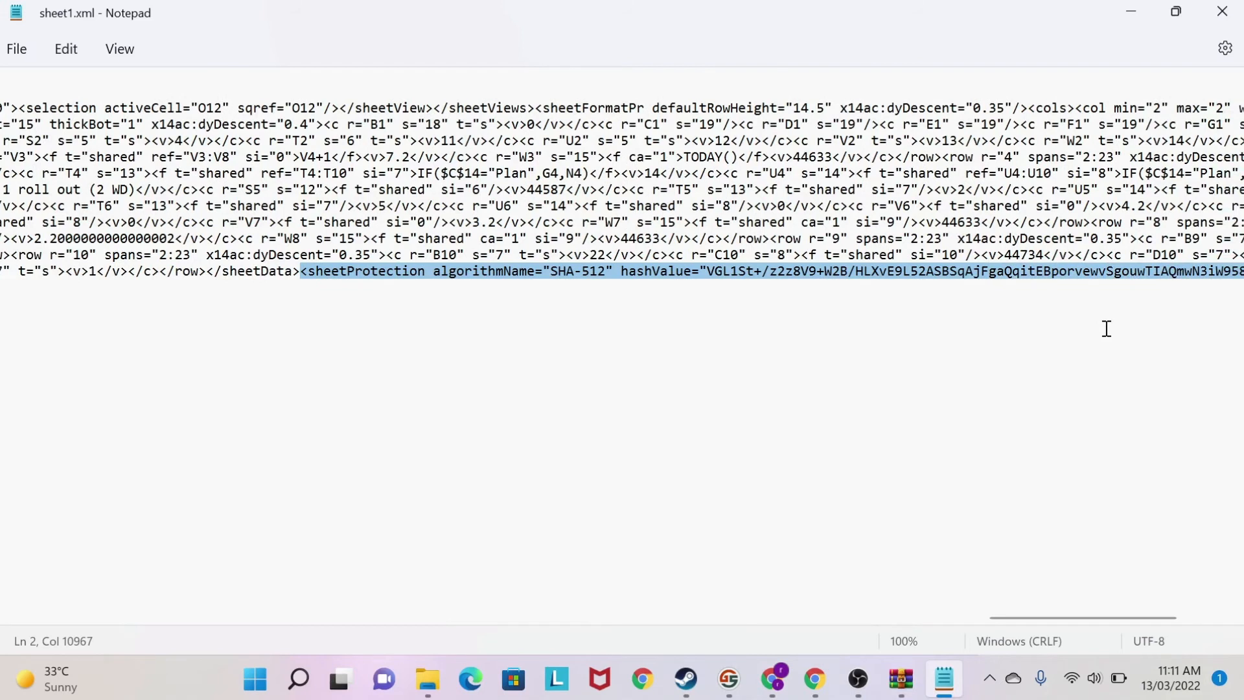
scroll(right, 3)
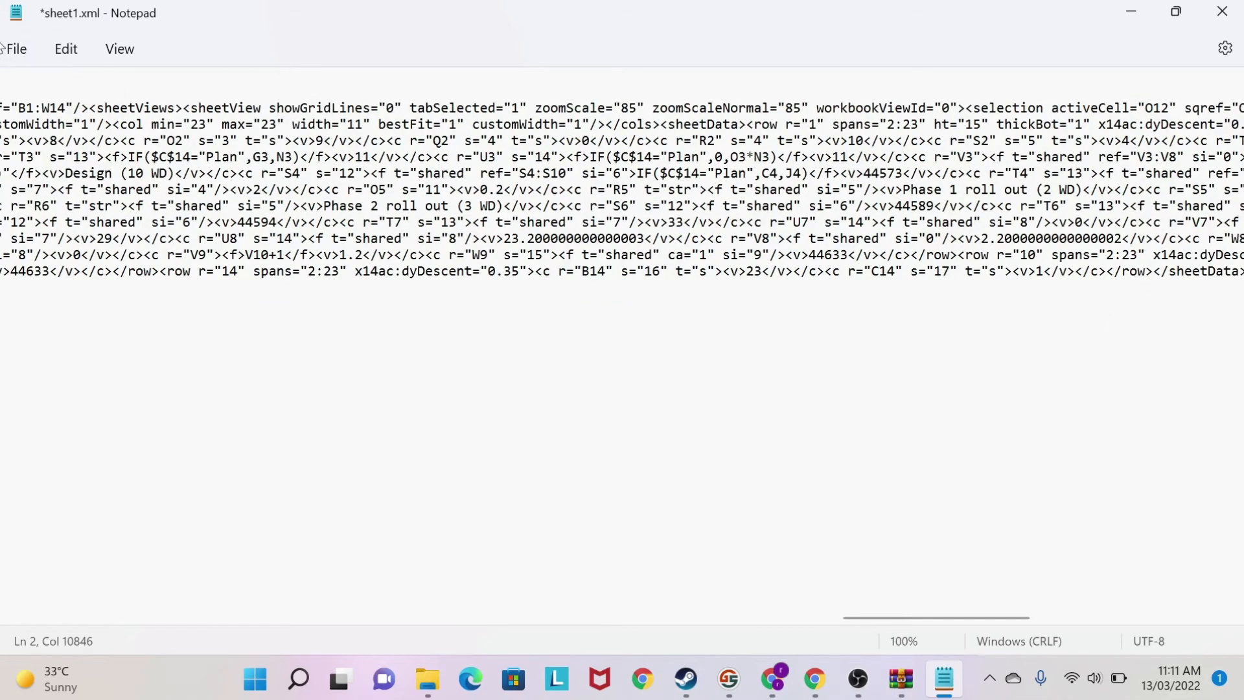
key(ctrl+s)
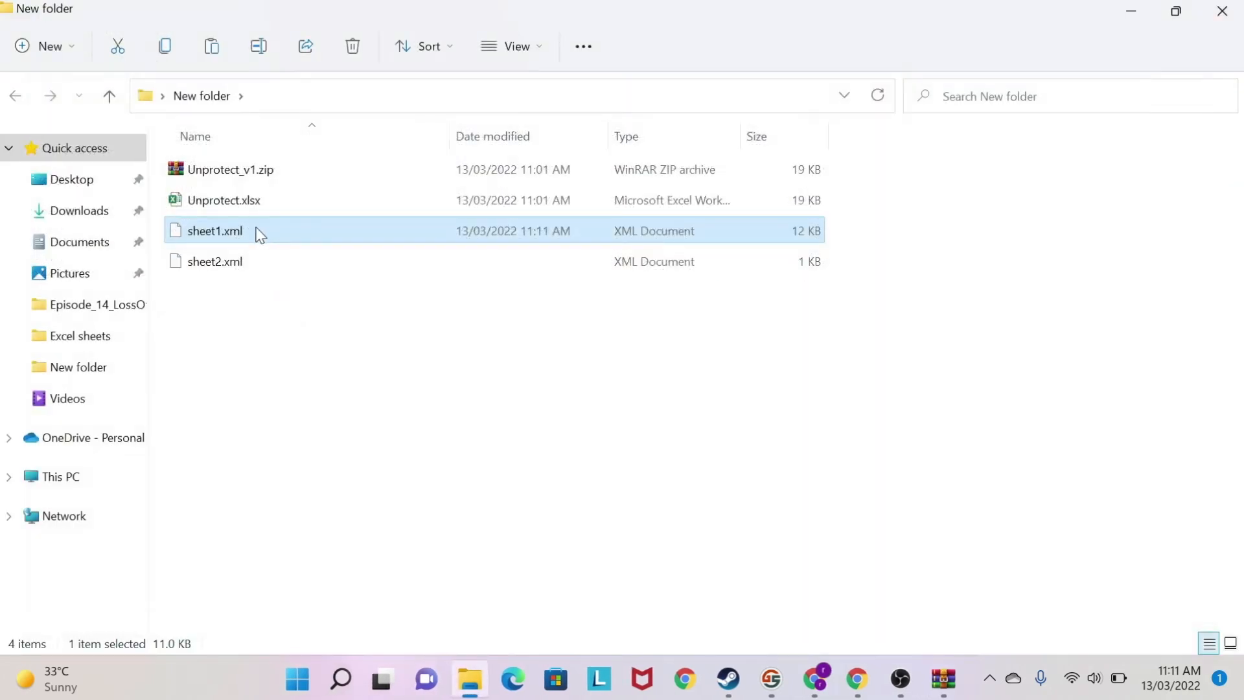
mouse_move(266, 230)
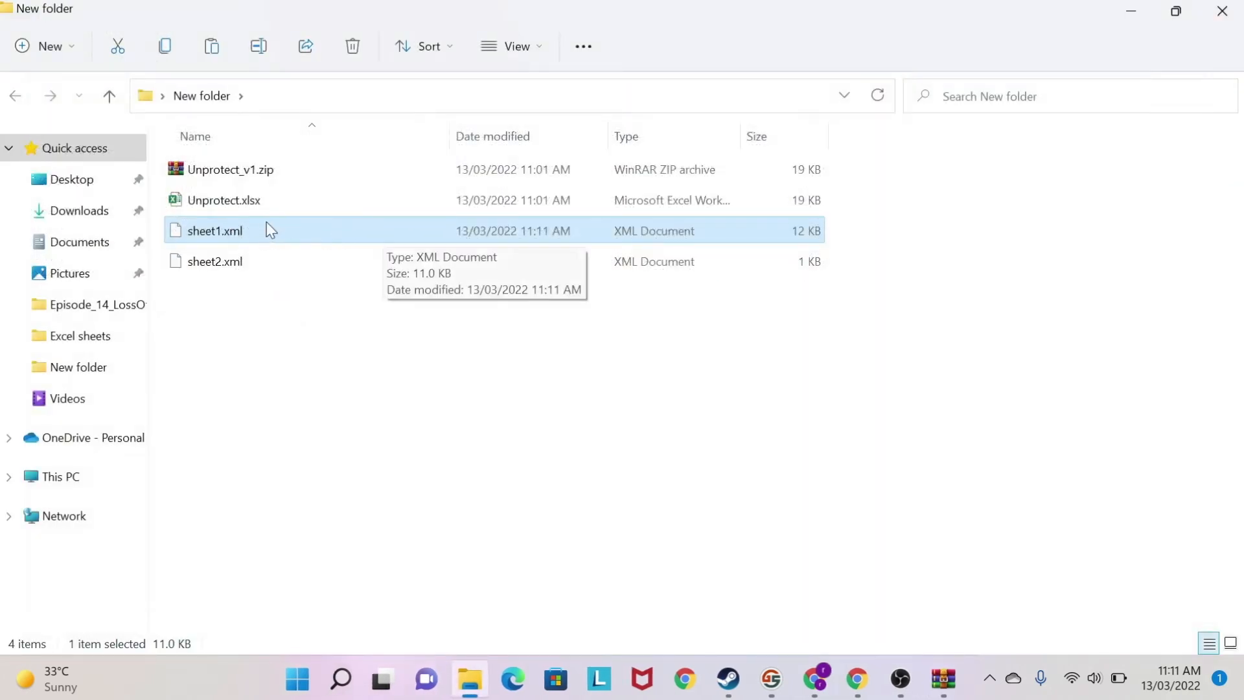
- Replace the XML files in Unprotect_v1.zip's xl\worksheets with the edited copies and close WinRAR
double_click(230, 170)
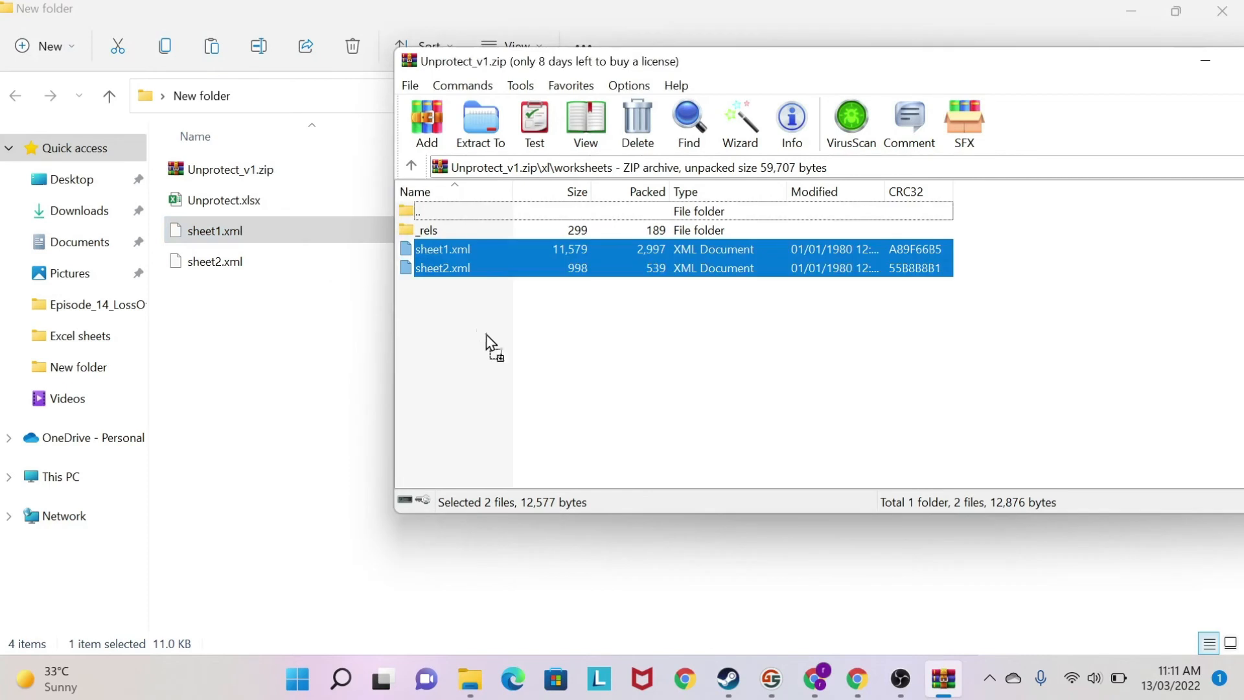
click(427, 123)
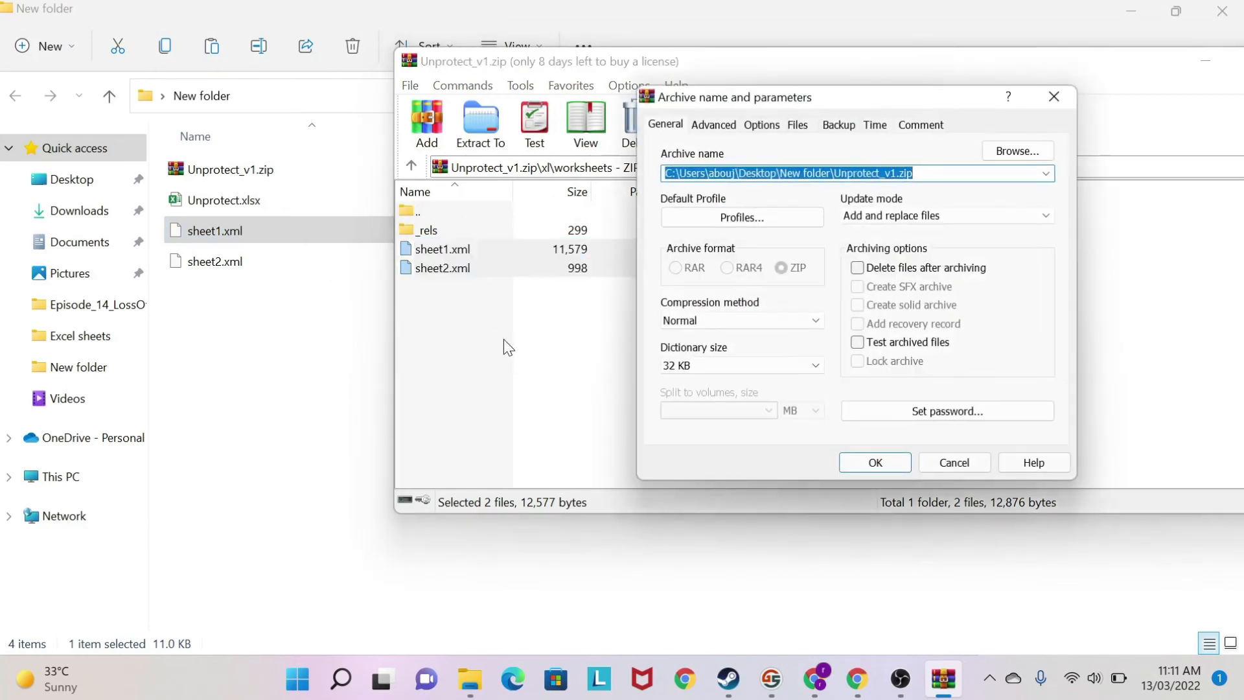
mouse_move(838, 116)
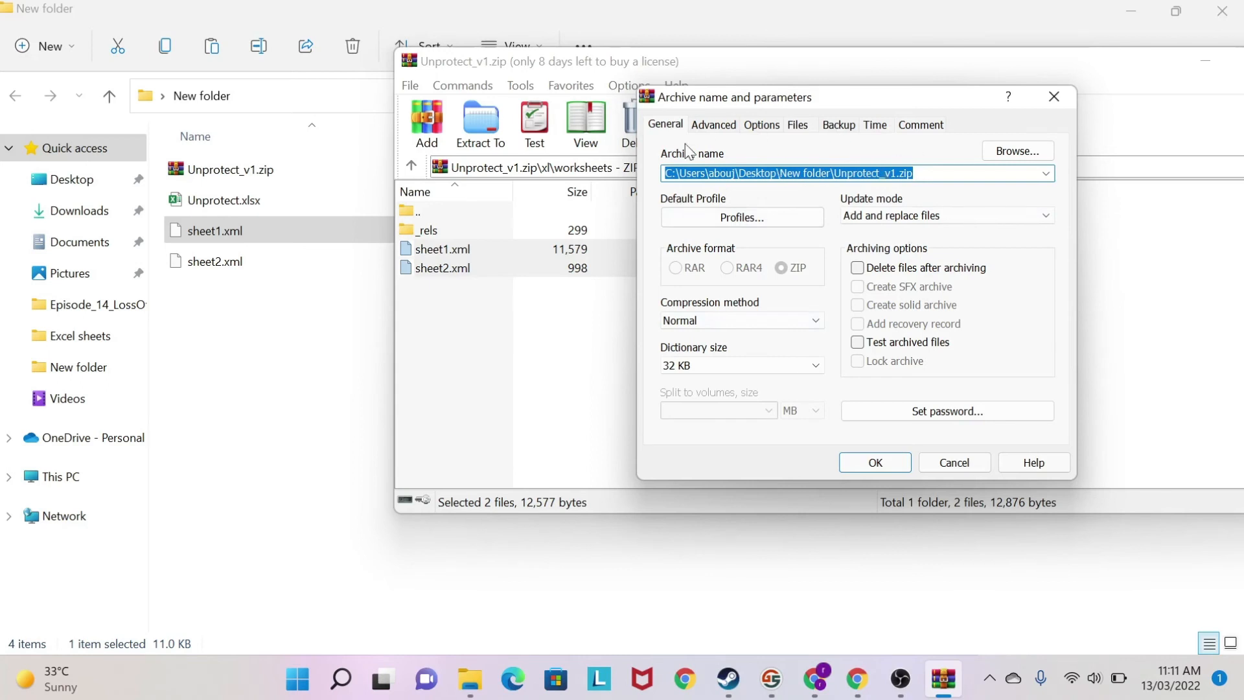
mouse_move(803, 388)
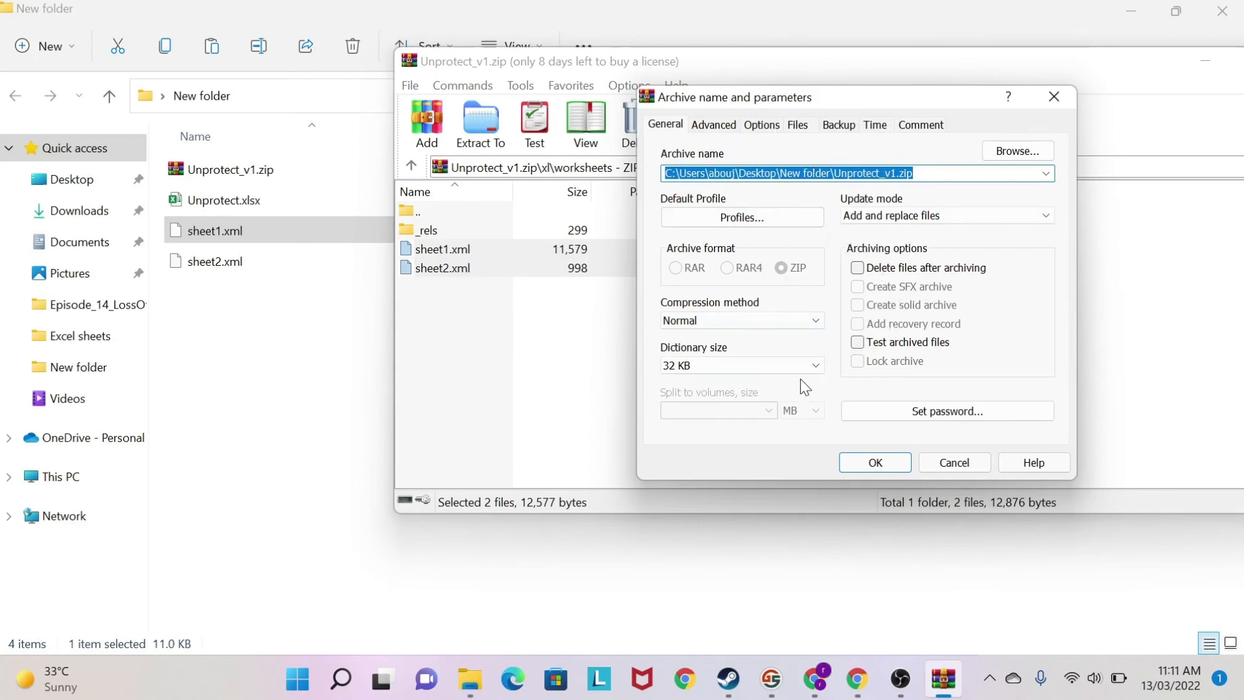
click(873, 462)
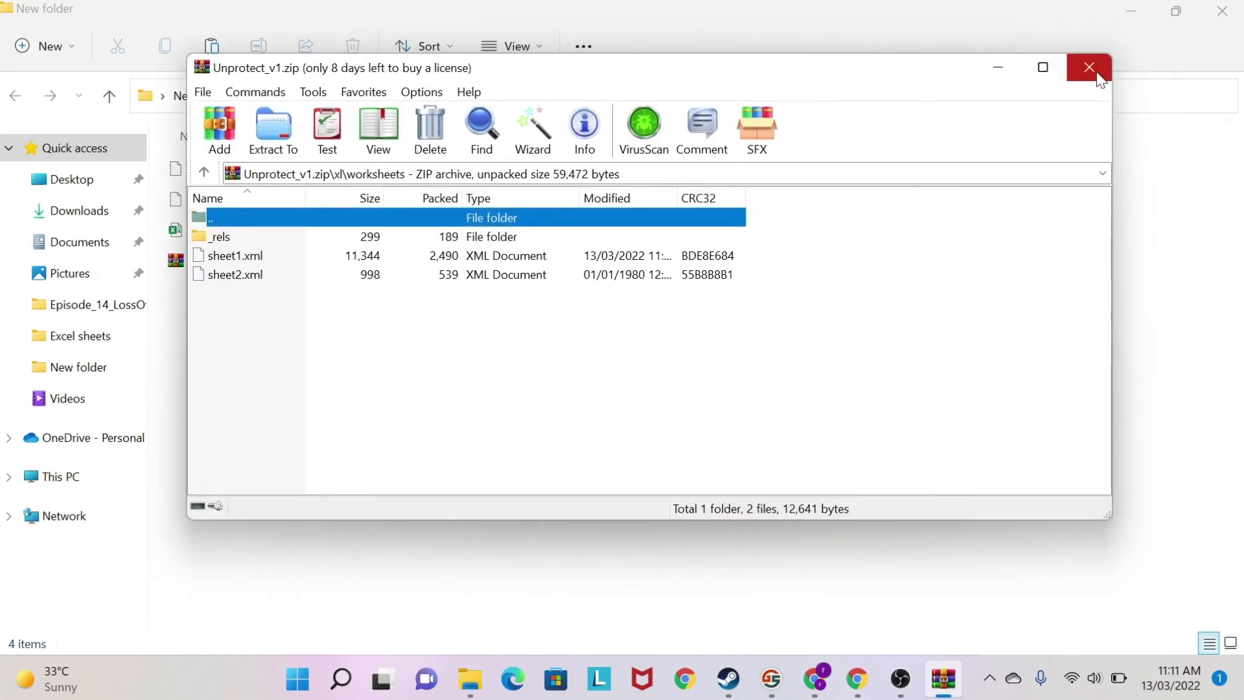
click(1089, 67)
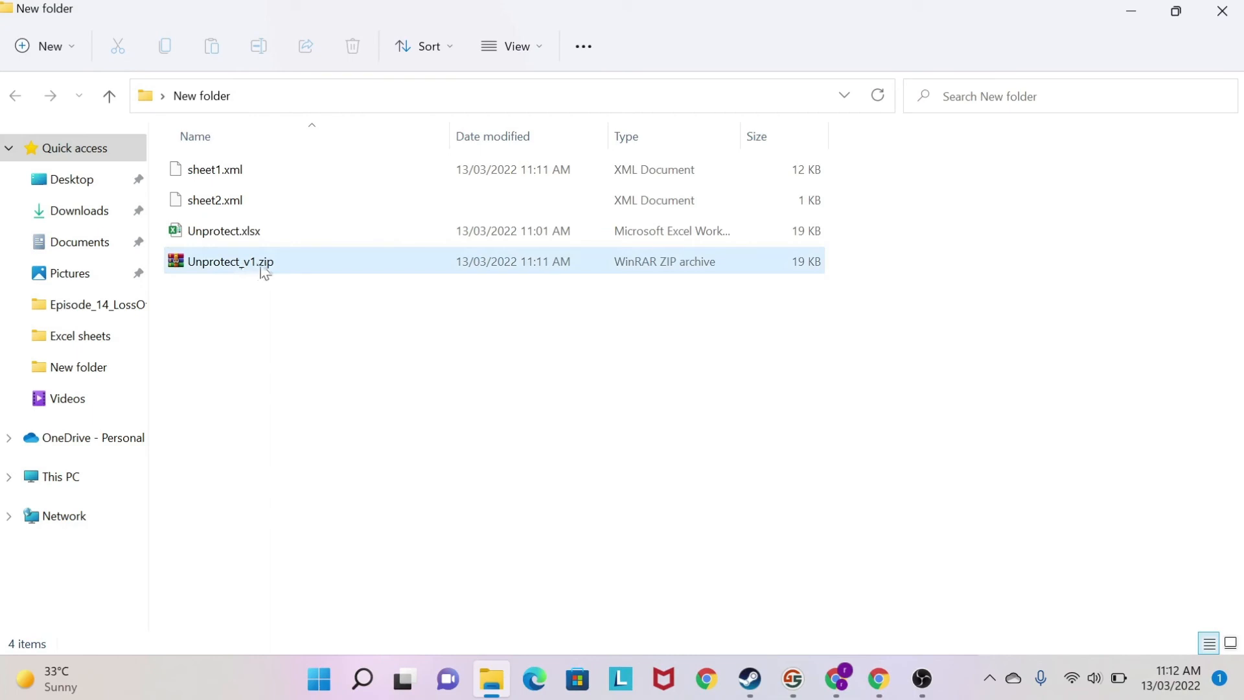
- Rename Unprotect_v1.zip back to Unprotect_v1.xlsx and open it in Excel
click(230, 262)
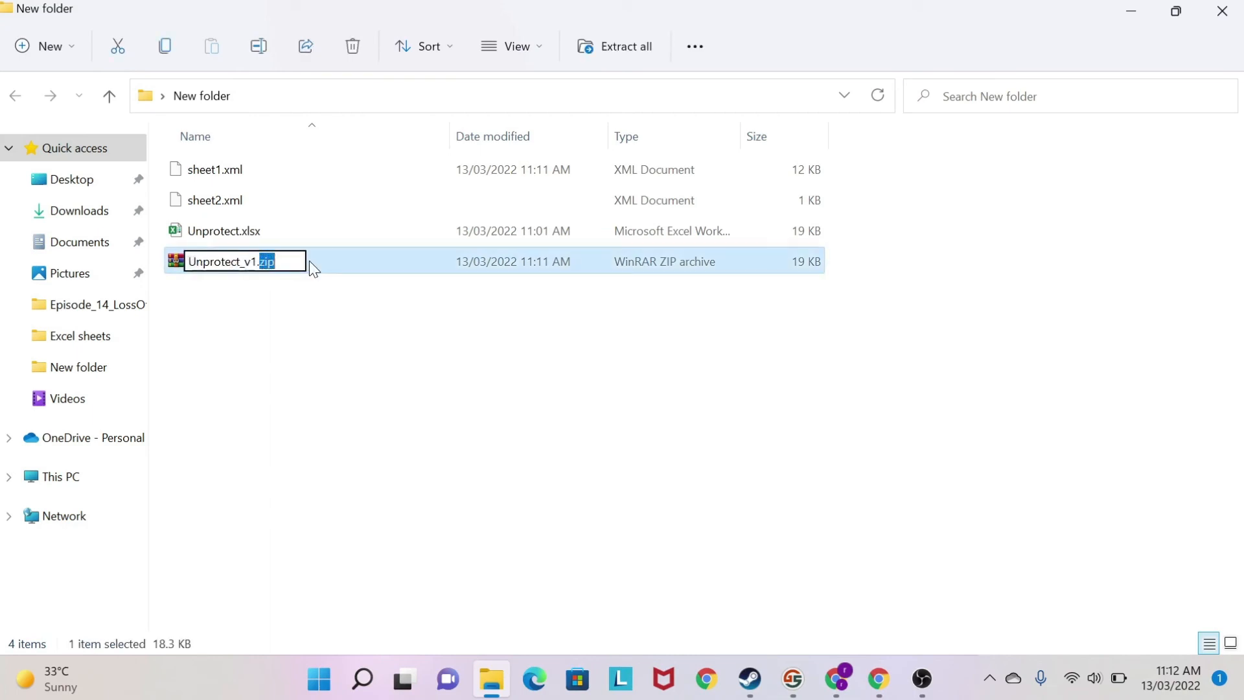
text(xlsx)
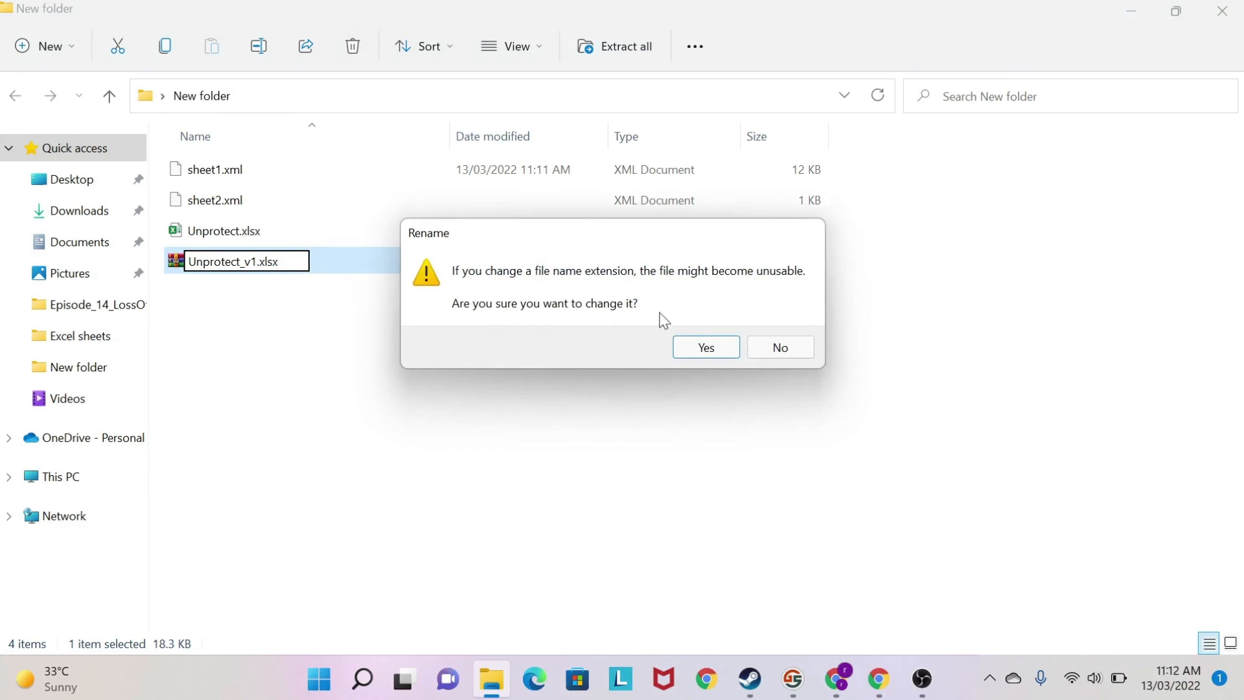
click(704, 346)
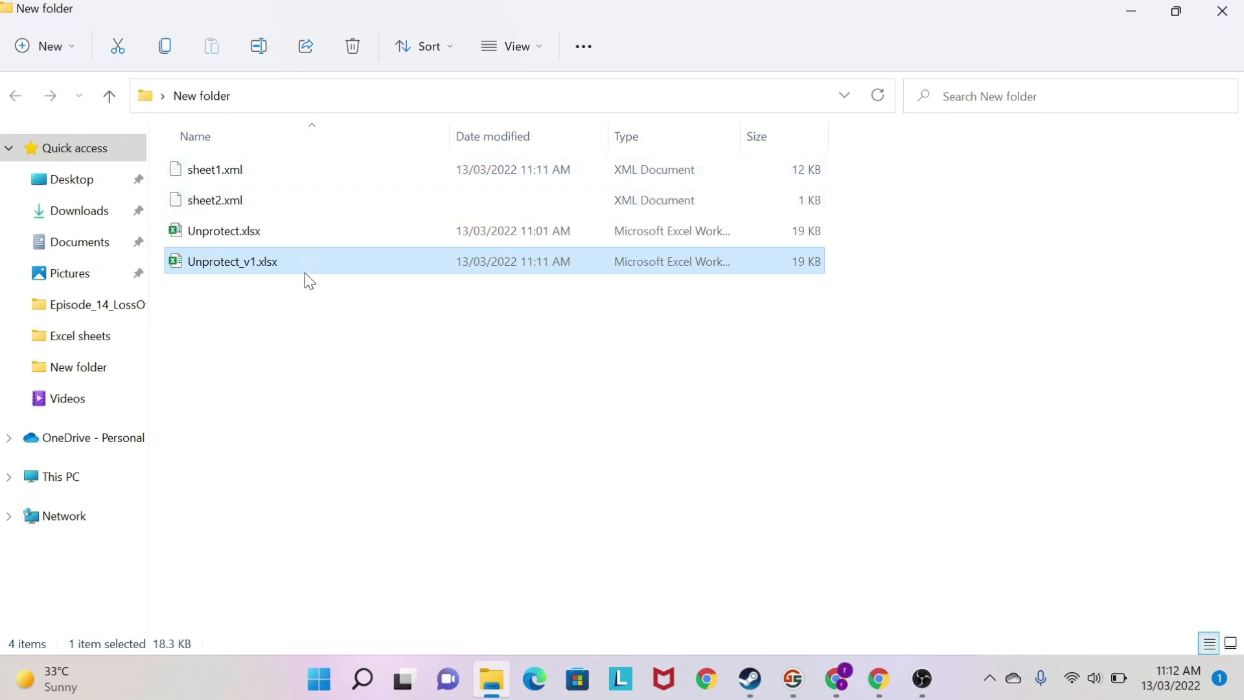
double_click(232, 261)
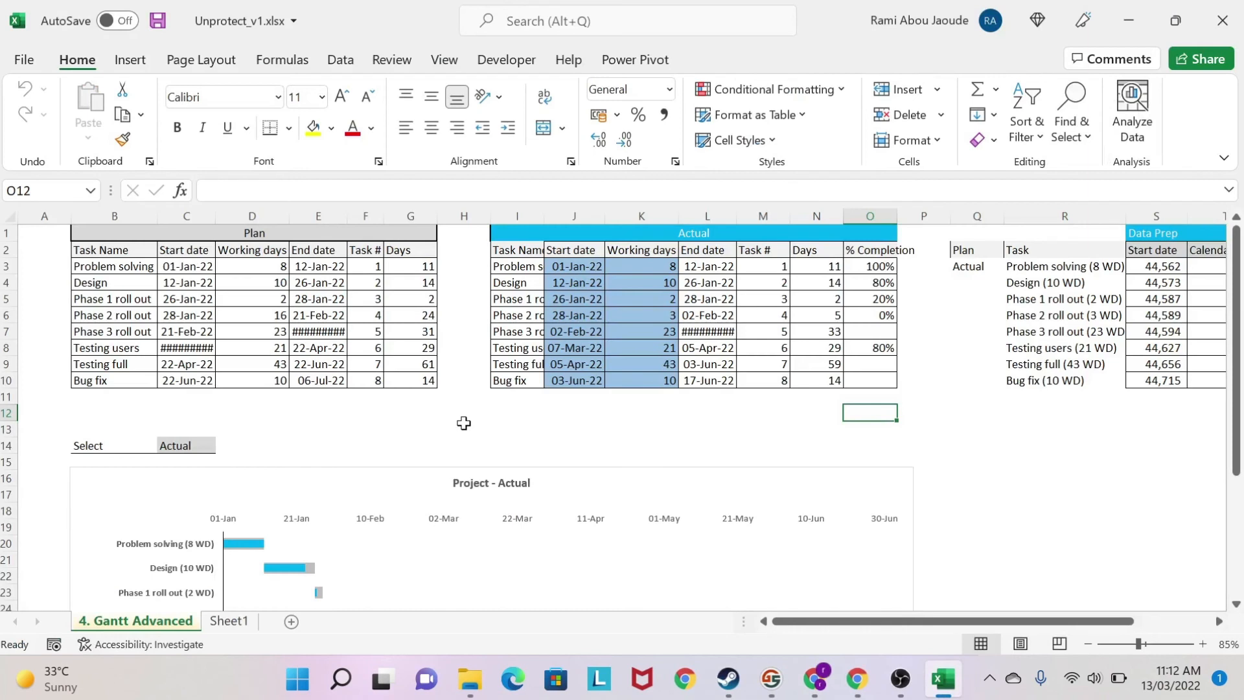
- Choose Plan in the C14 dropdown, then select cell L4 to confirm editing works
click(464, 429)
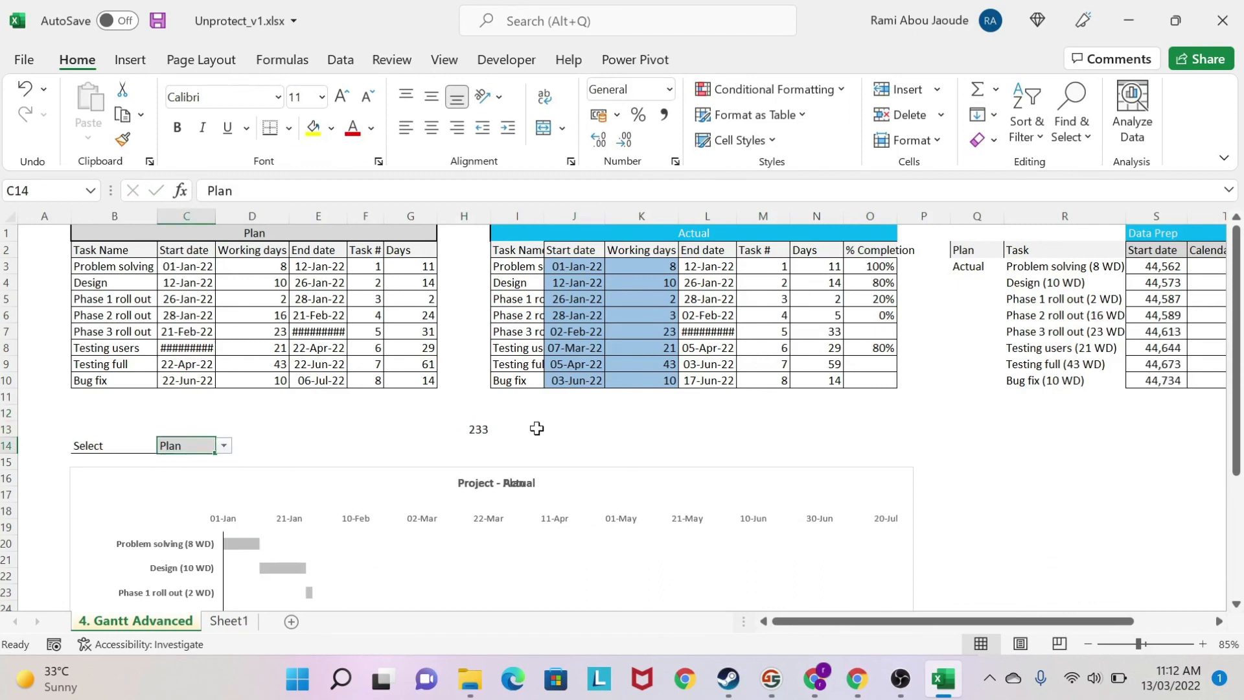
click(706, 282)
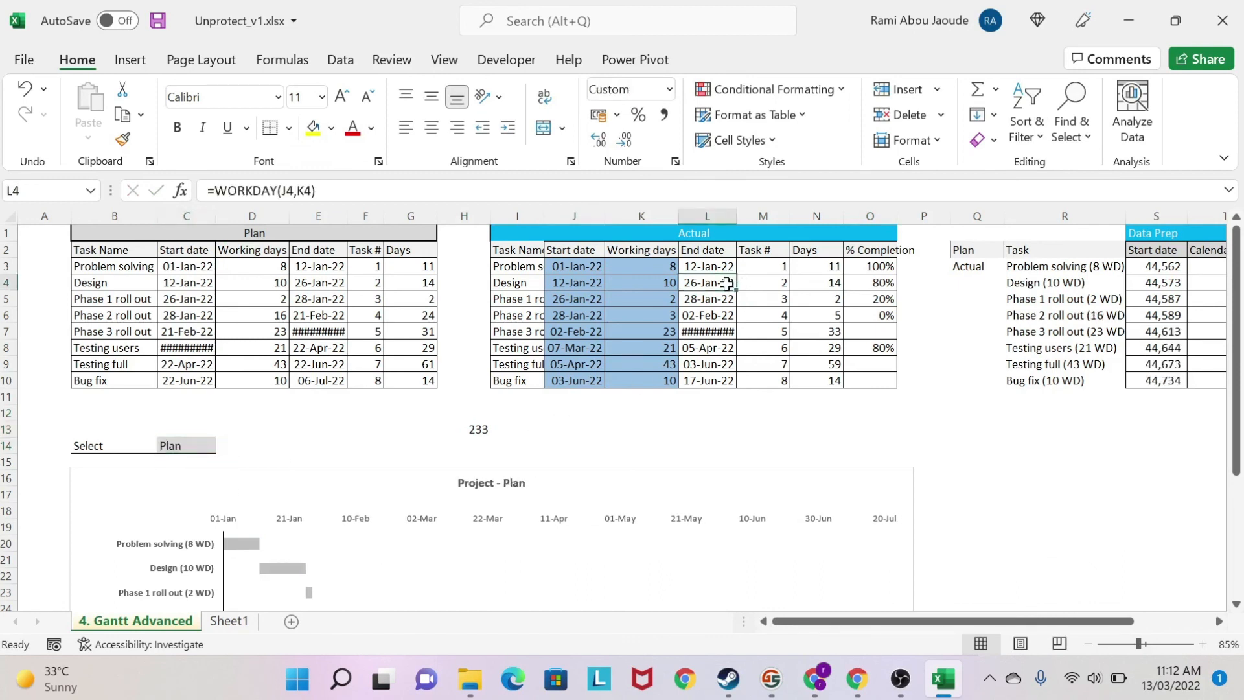